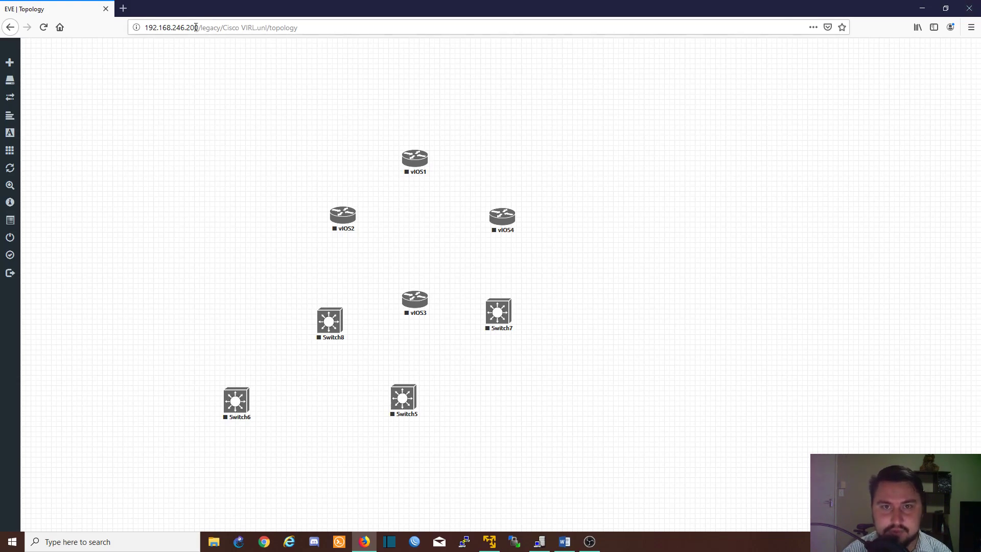
Load the software.cisco.com CSR1000V Everest-16.6.7 download page in a new Firefox tab
click(237, 8)
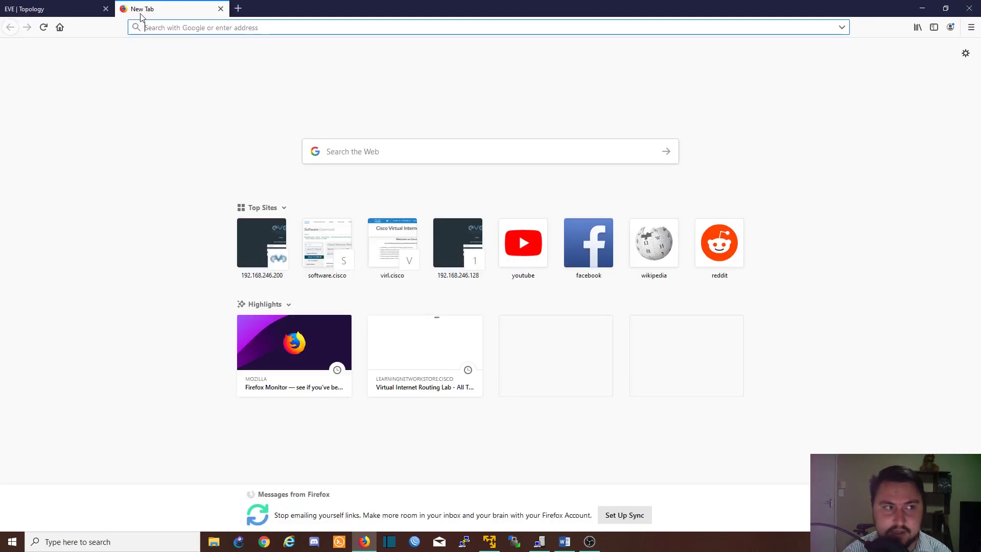
text(https://software.cisco.com/download/home/284364978/type/282046477/release/Everest-16.6.7)
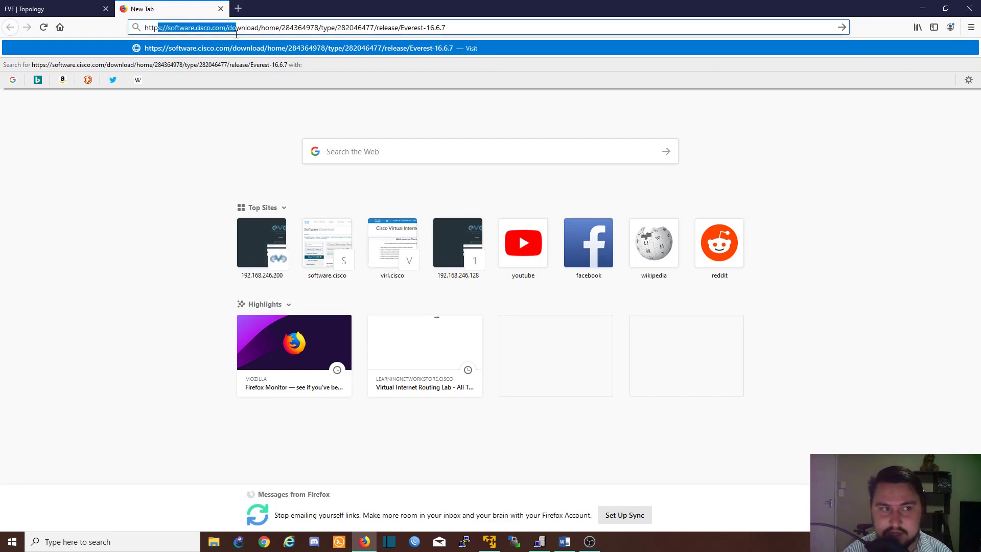
key(Return)
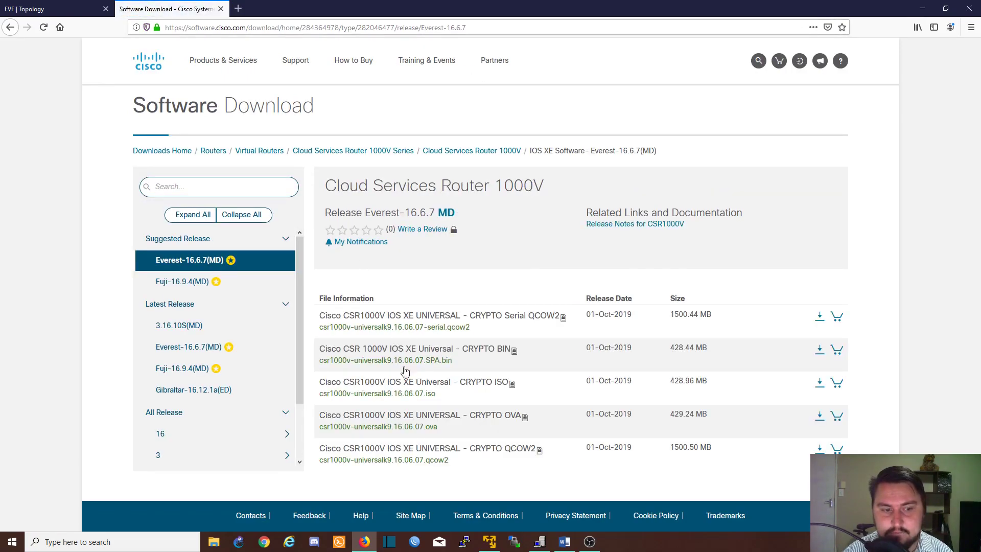
Review the image details for the CRYPTO ISO and SPA.bin release files
click(513, 382)
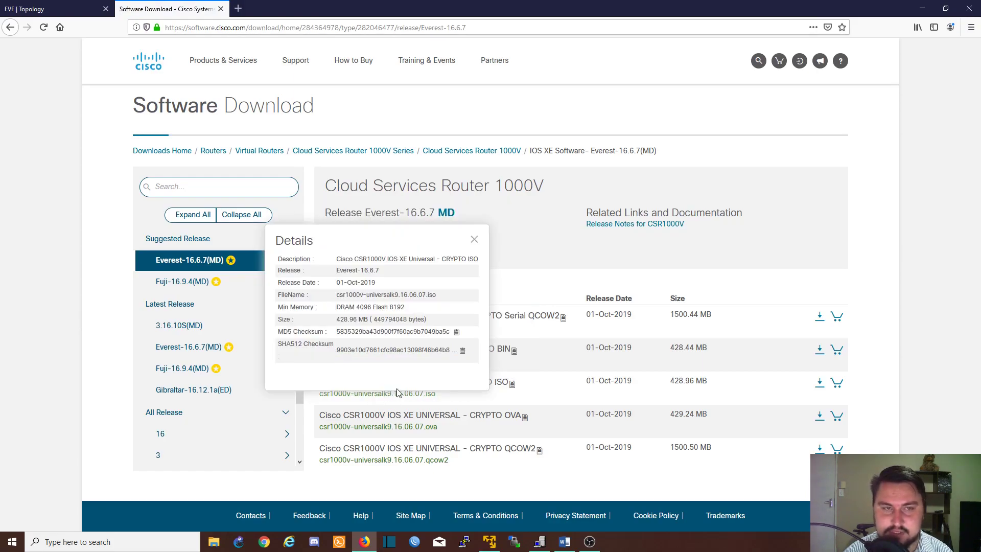
click(473, 239)
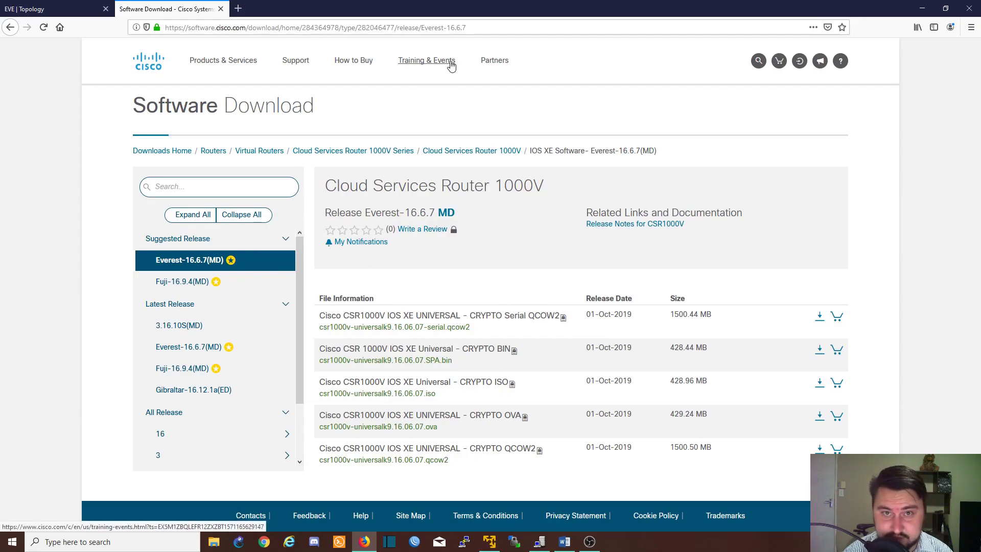
click(513, 382)
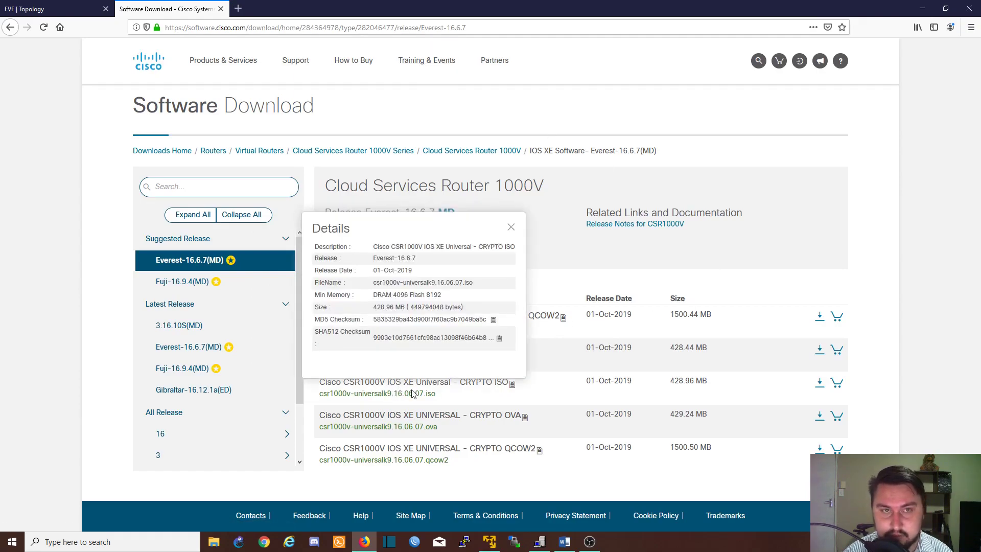
click(511, 226)
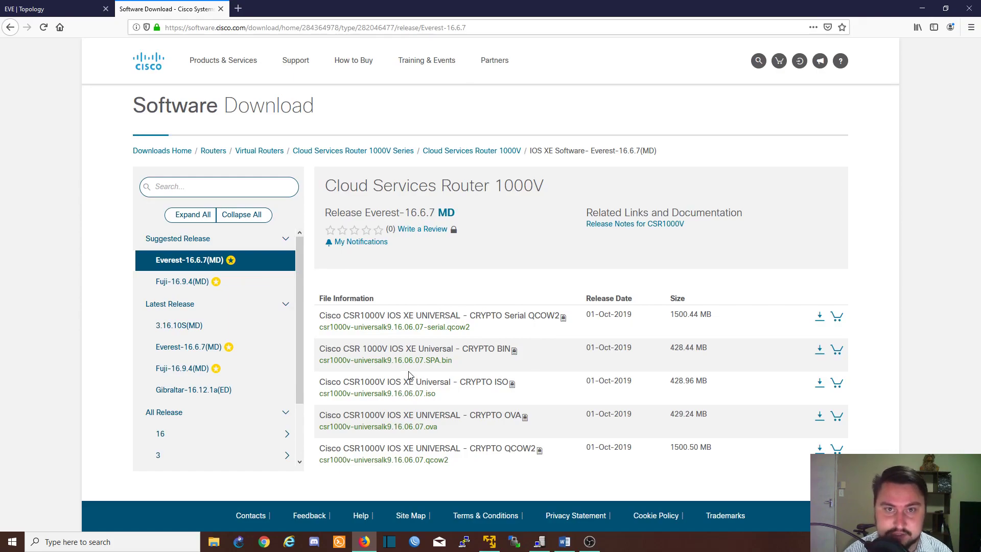
click(512, 349)
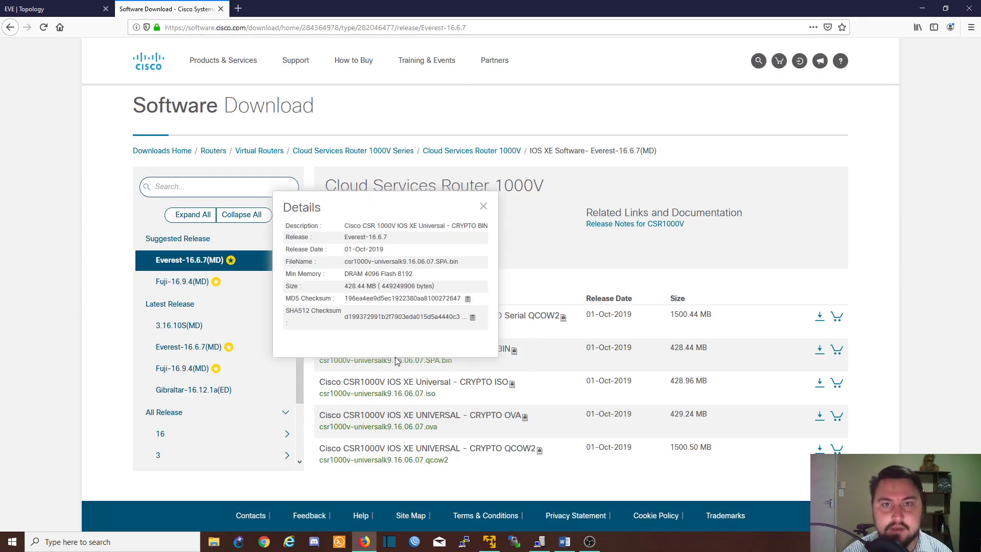
mouse_move(413, 261)
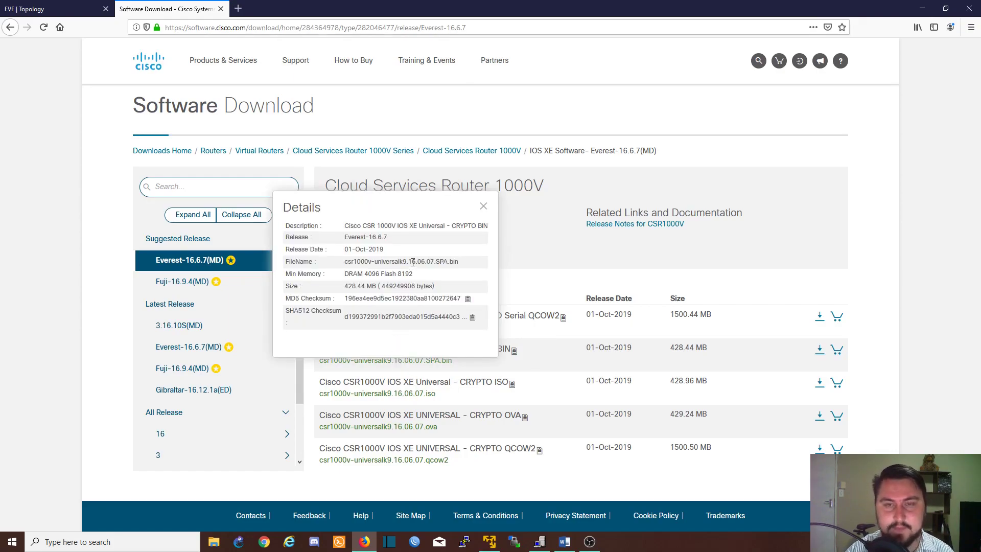
mouse_move(422, 274)
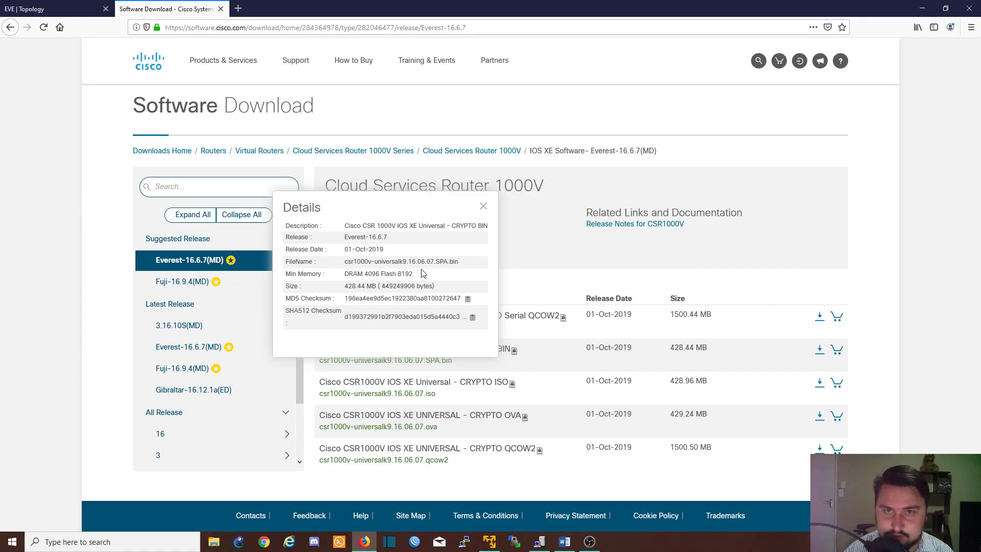
click(483, 207)
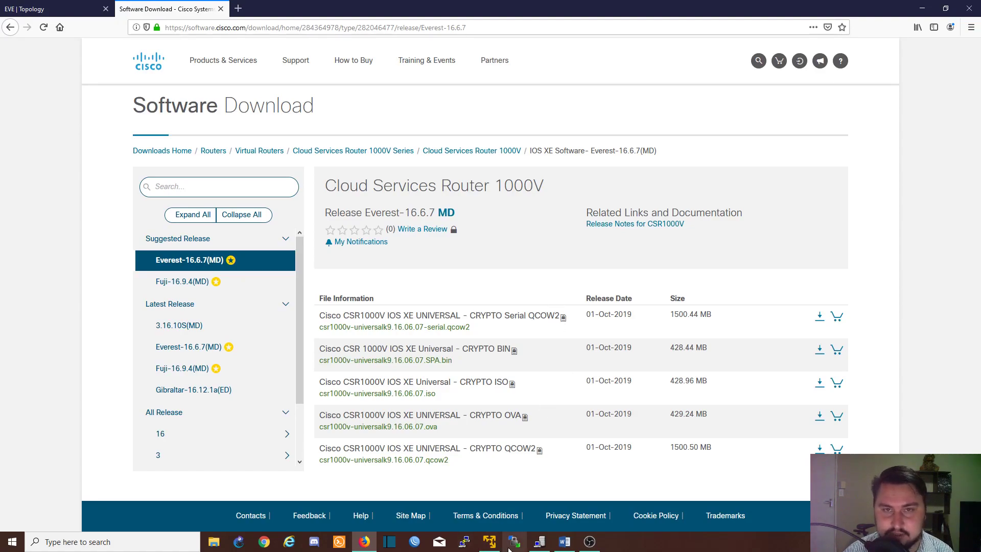
SSH into EVE-NG at 192.168.246.200 as root via PuTTY and create directory abc
click(515, 541)
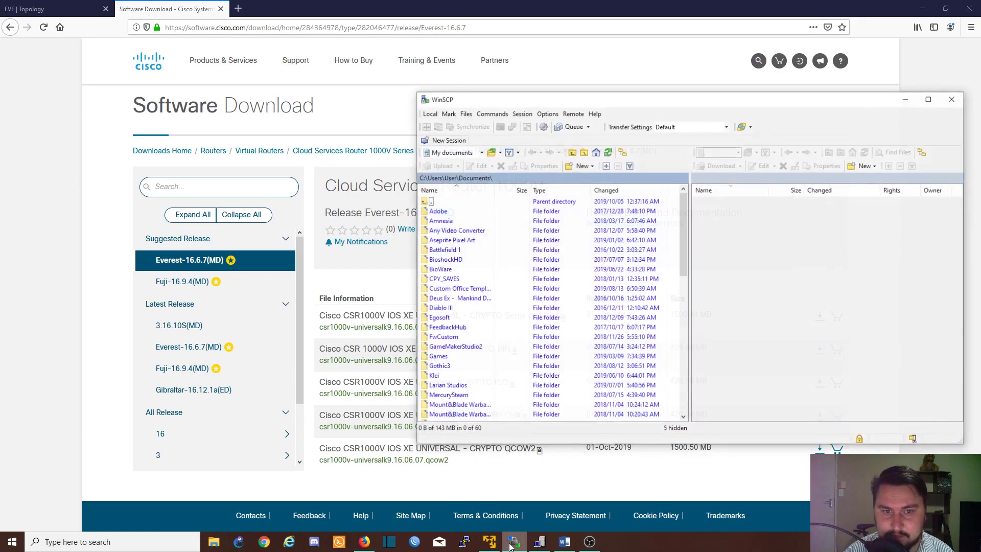
click(448, 140)
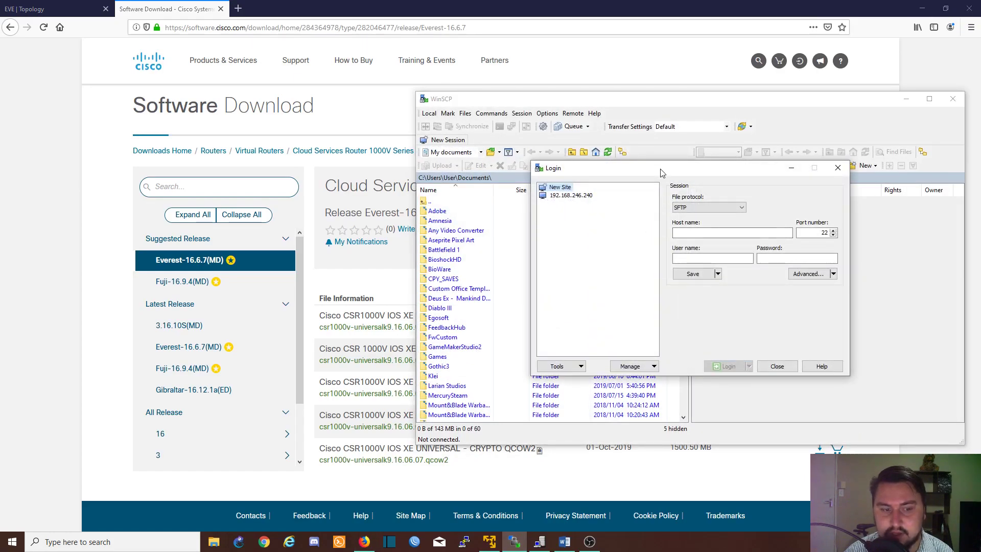
mouse_move(416, 400)
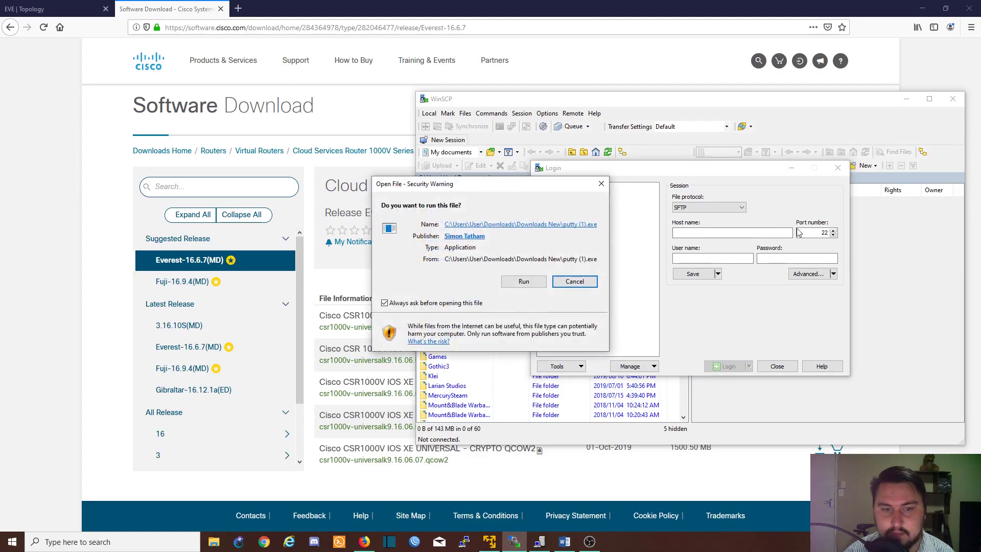
click(523, 281)
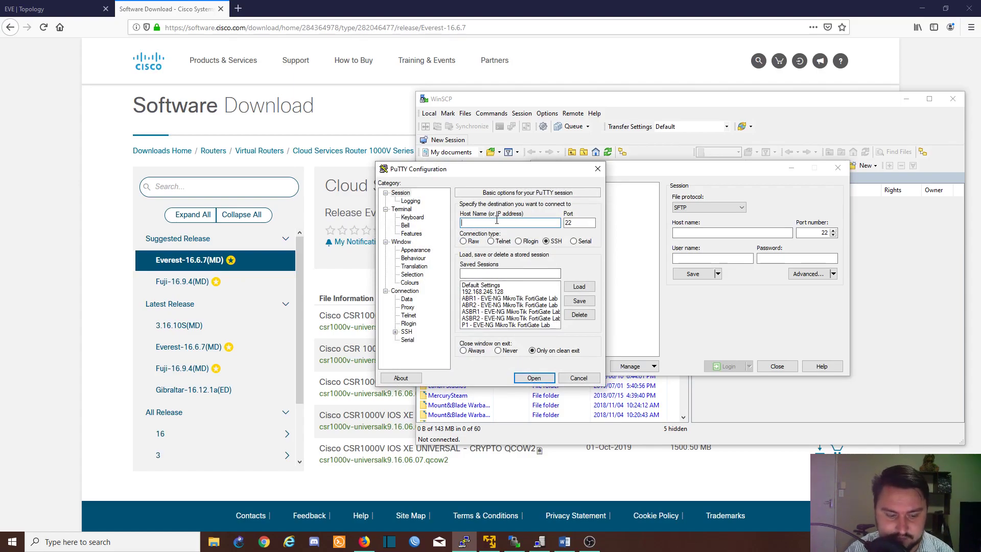
text(192.168.246.200)
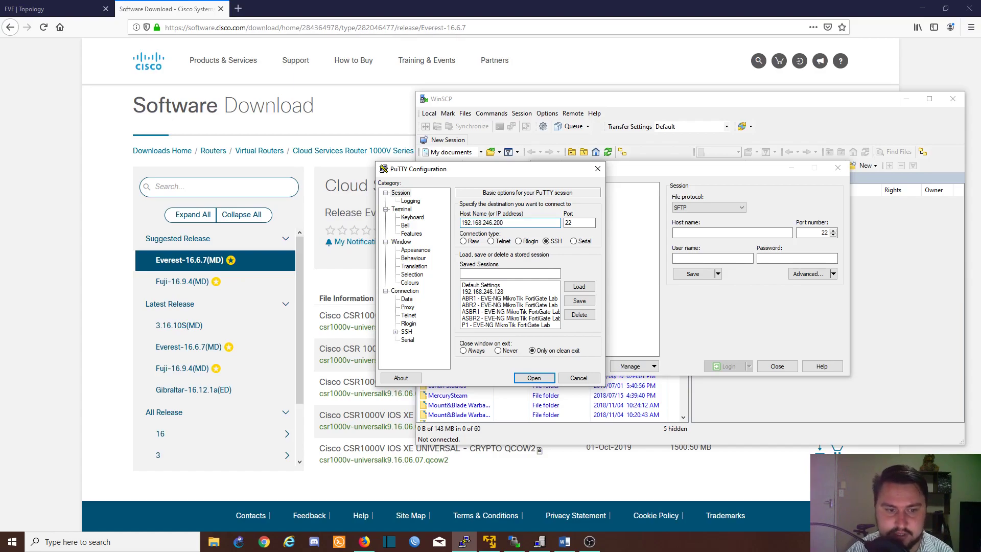
click(534, 377)
text(root)
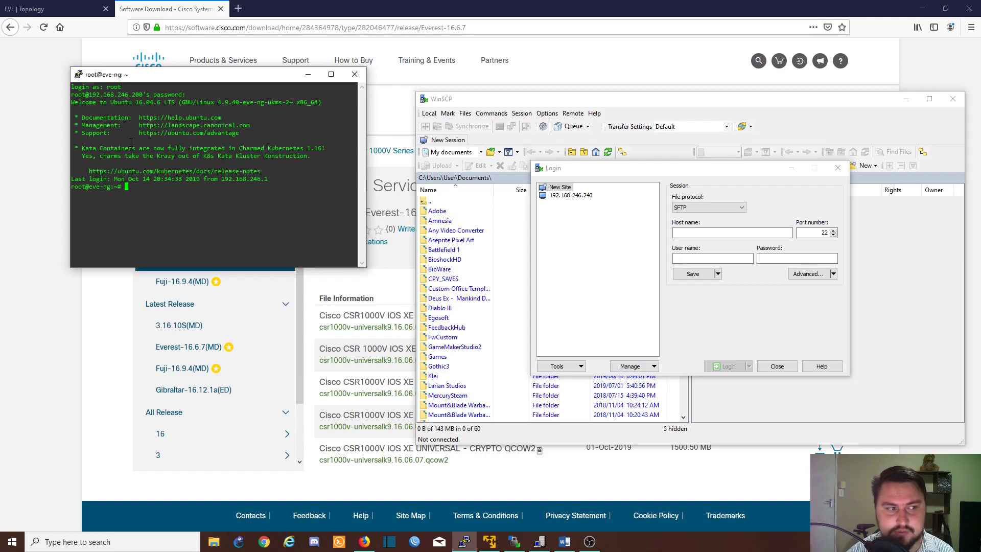
text(mkdir)
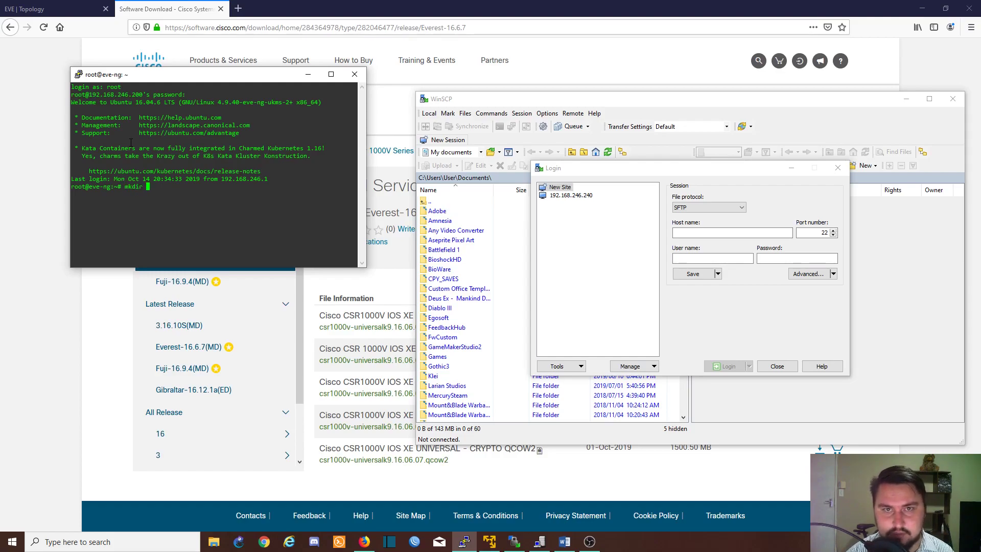
key(Return)
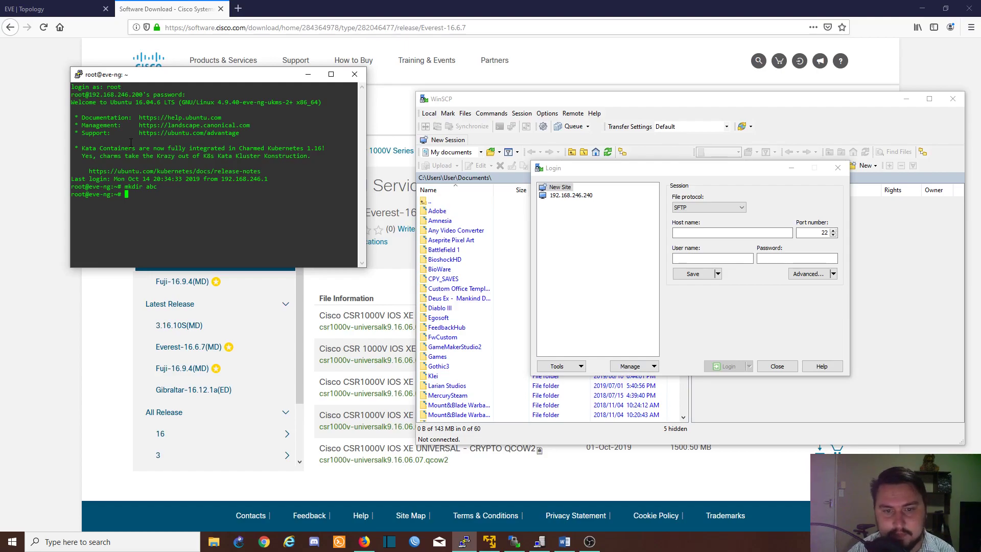
Connect WinSCP over SFTP to 192.168.246.200 as root and open /root/abc
click(731, 232)
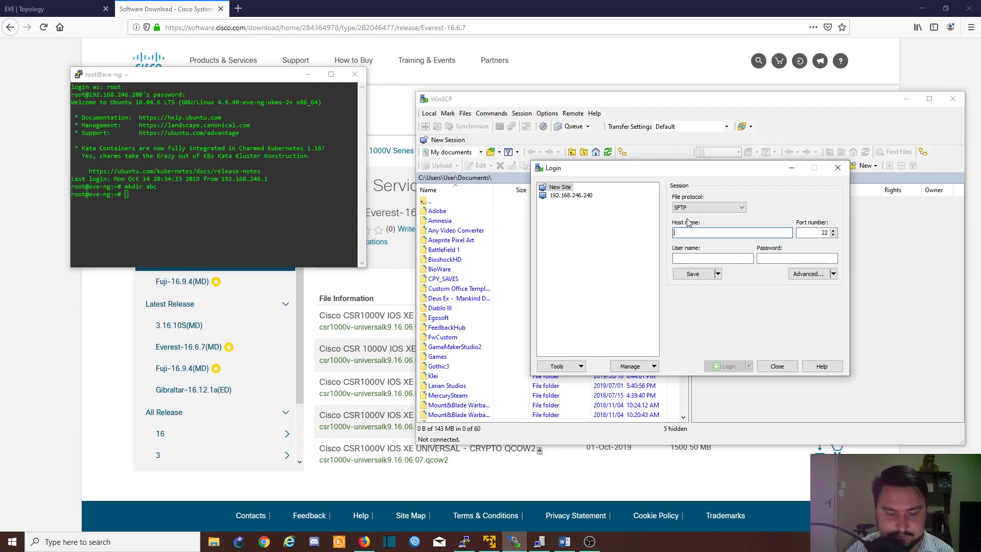
text(192.168.246.200)
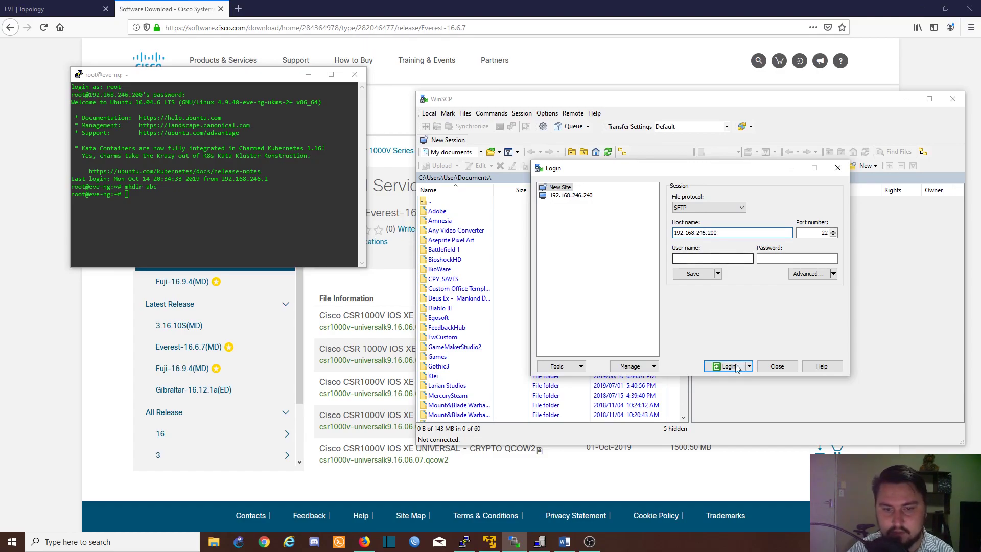
click(727, 366)
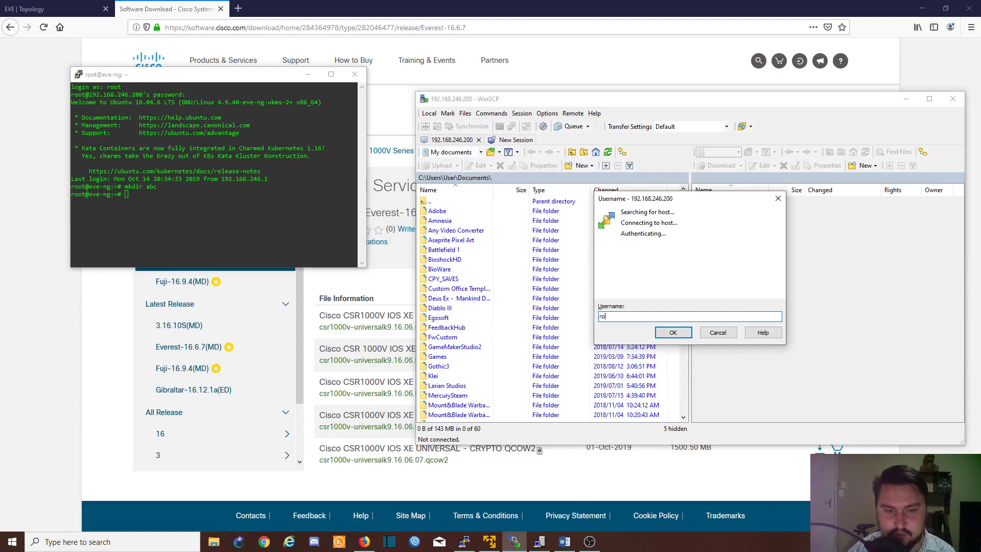
click(673, 332)
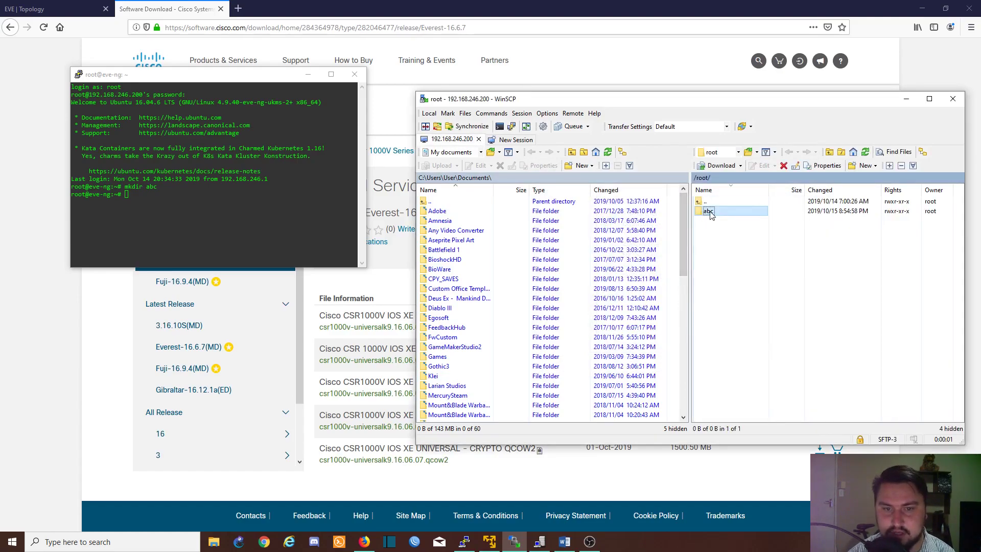
double_click(708, 211)
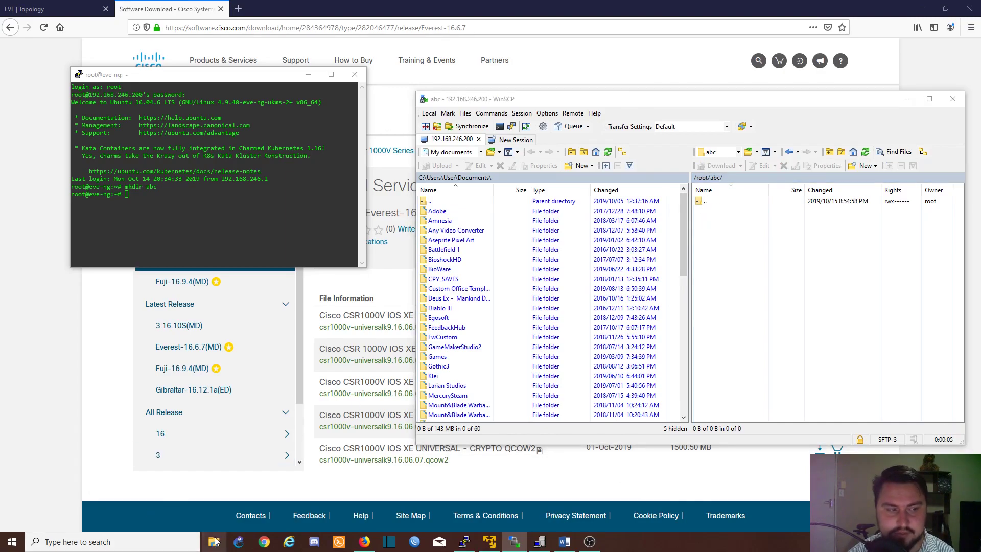
Upload the csr1000v-universalk9.16.03.03 ISO from the local Cisco images folder into /root/abc
click(215, 542)
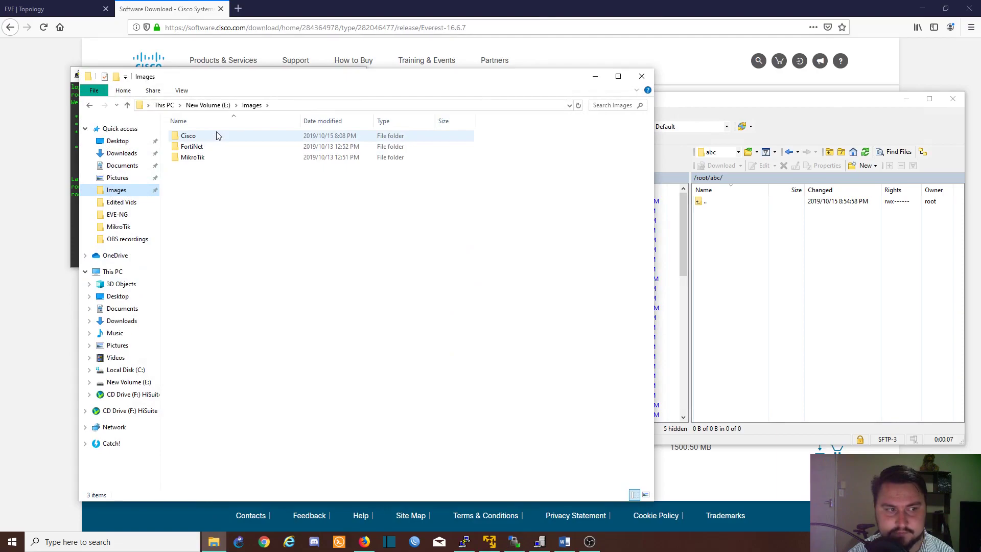
double_click(188, 136)
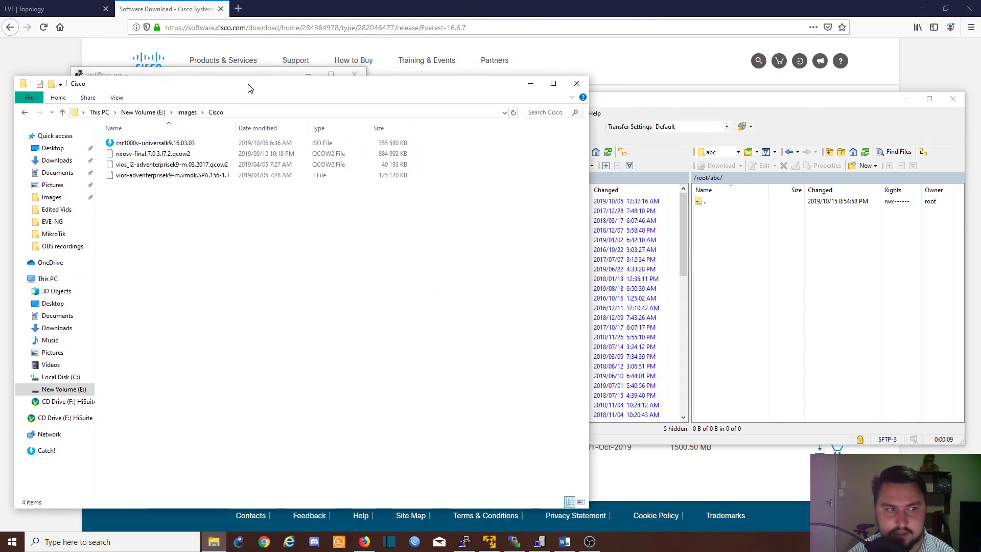
click(152, 142)
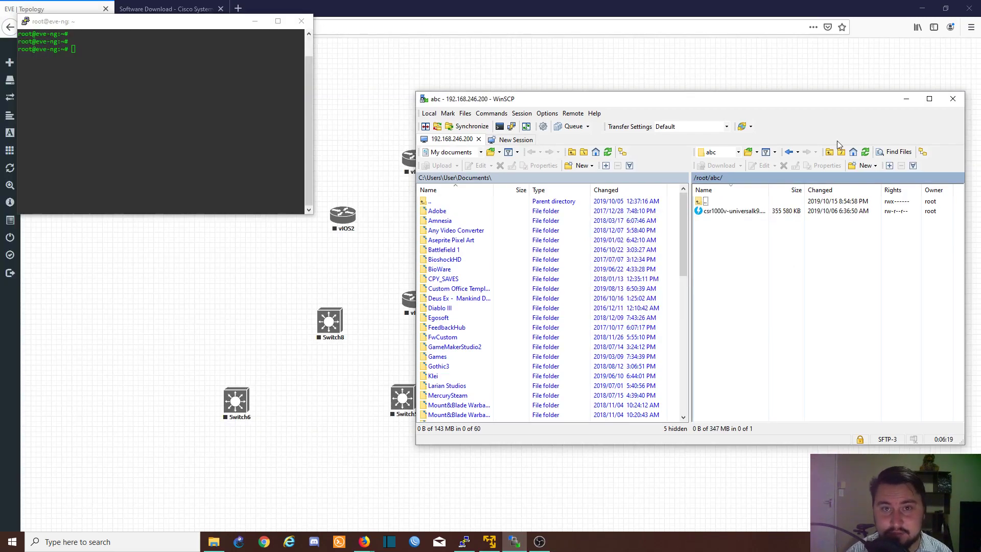
Change into abc and create an 8G qcow2 disk virtioa.qcow2 with qemu-img
text(cd)
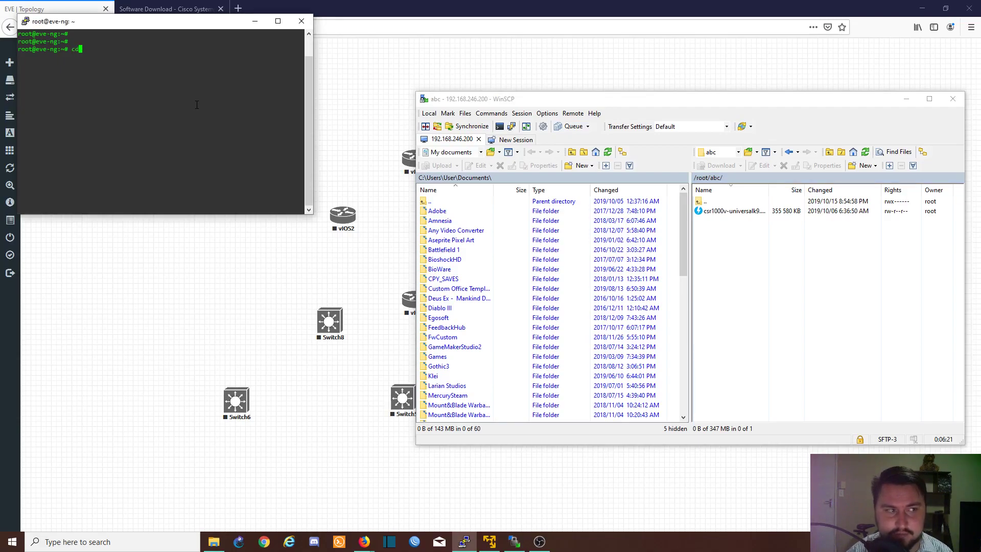
text(abc)
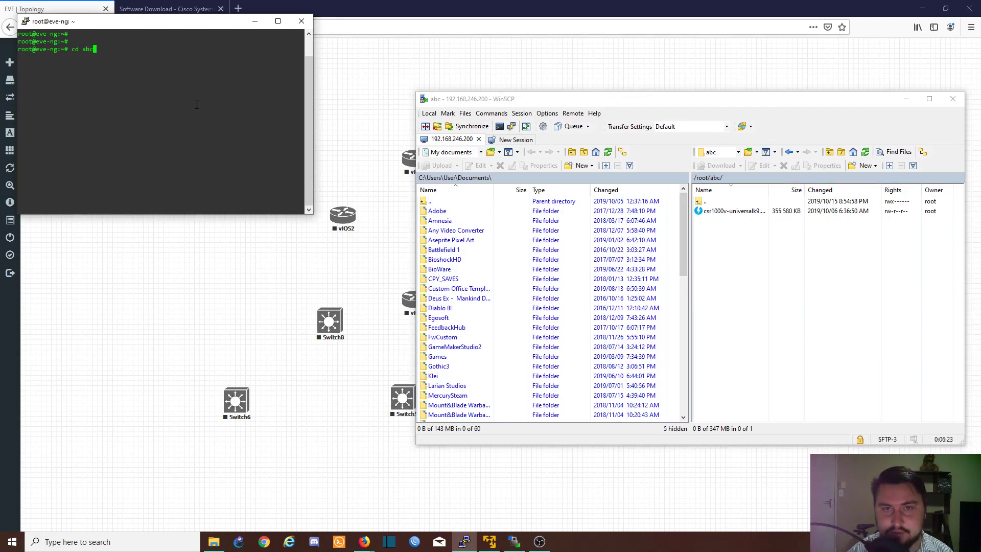
key(Return)
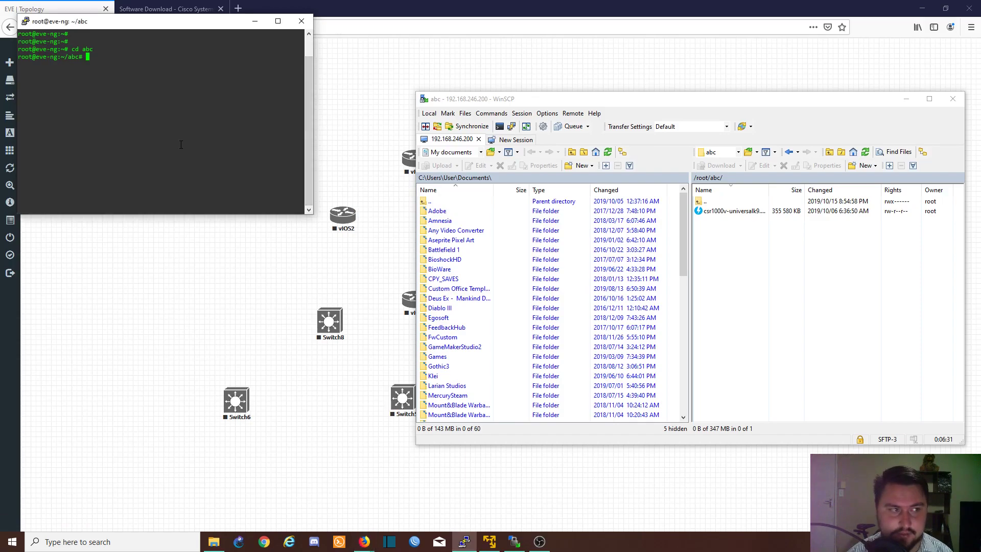
text(/opt/qemu/bin/qemu-img create -f qcow2 virtioa.qcow2 8G)
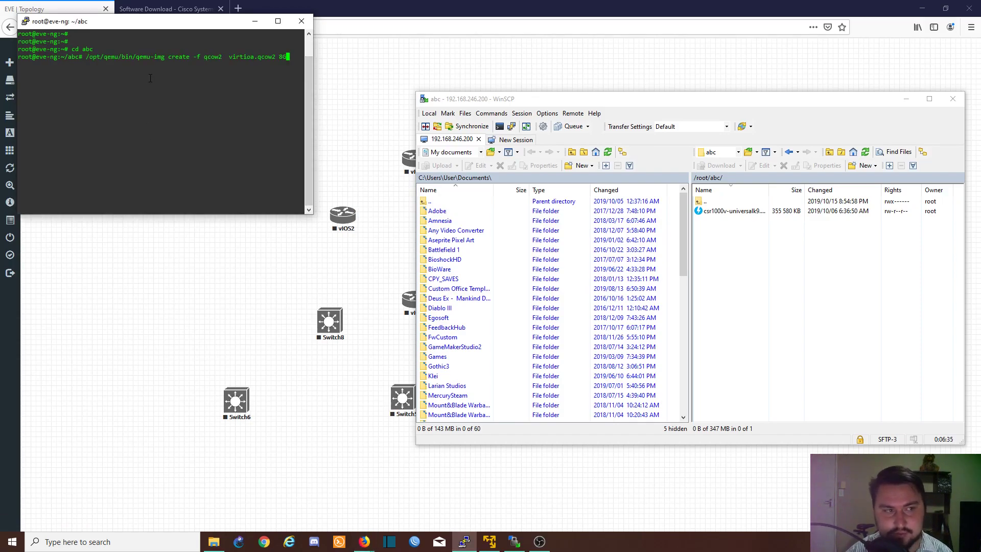
key(Return)
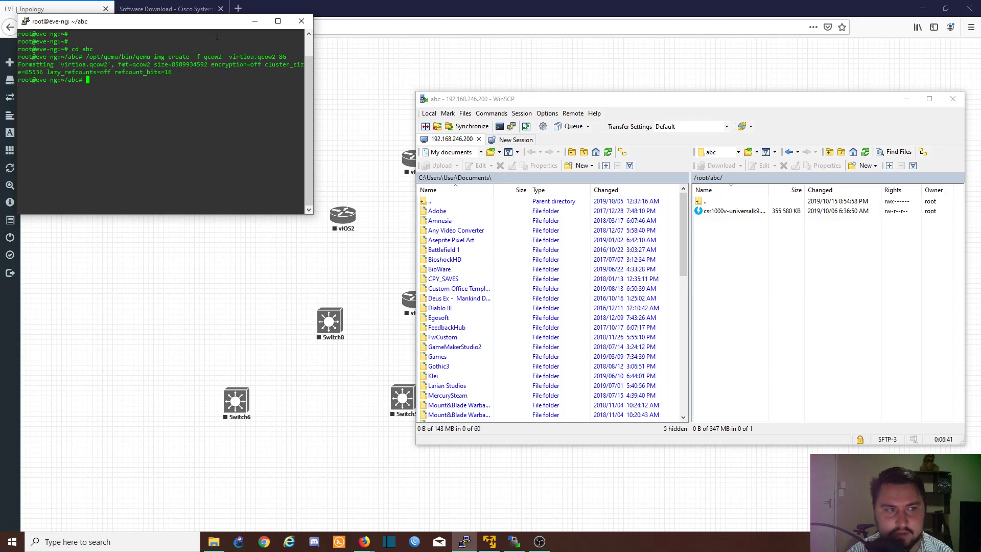
click(278, 21)
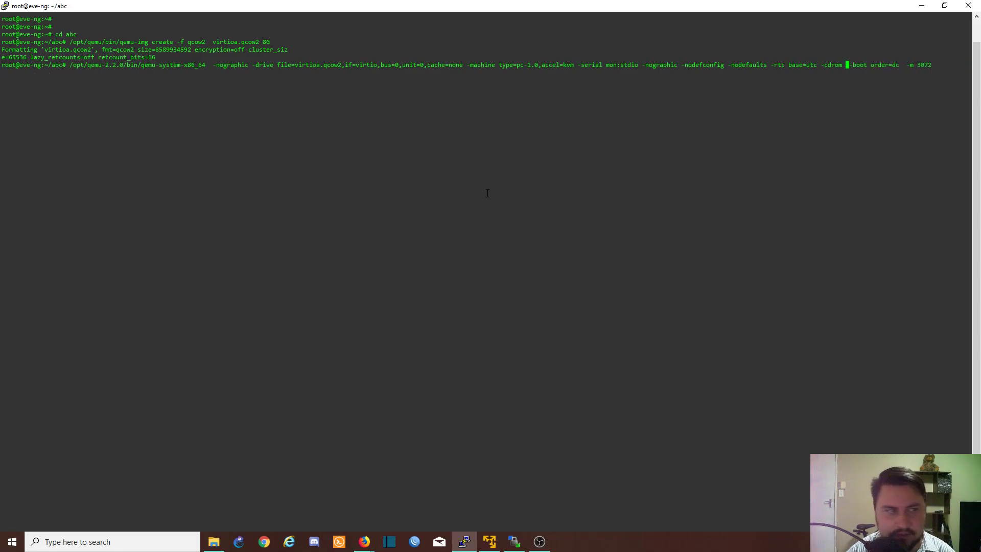
mouse_move(190, 79)
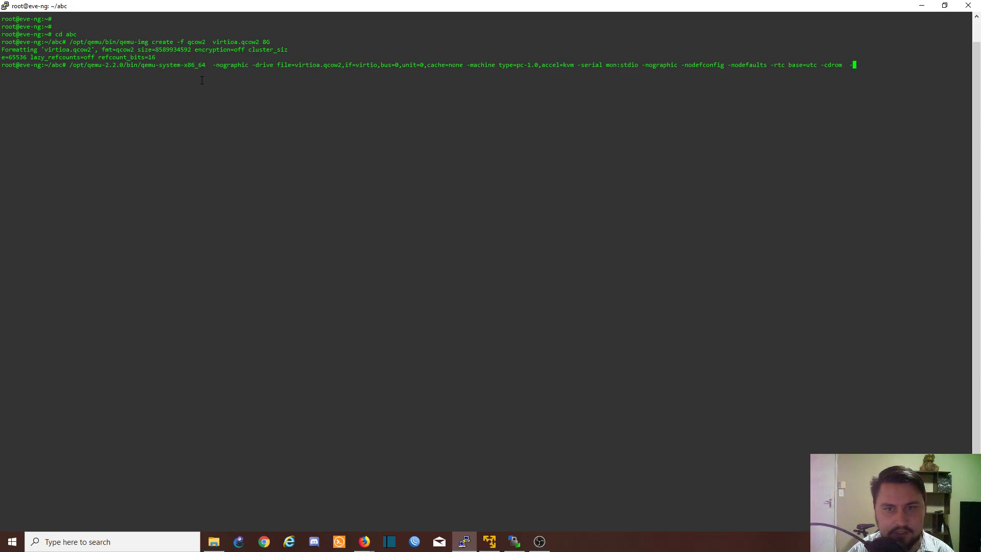
Run qemu-system-x86_64 with virtioa.qcow2, the csr1000v ISO as cdrom, boot order dc and 3072 MB
key(Return)
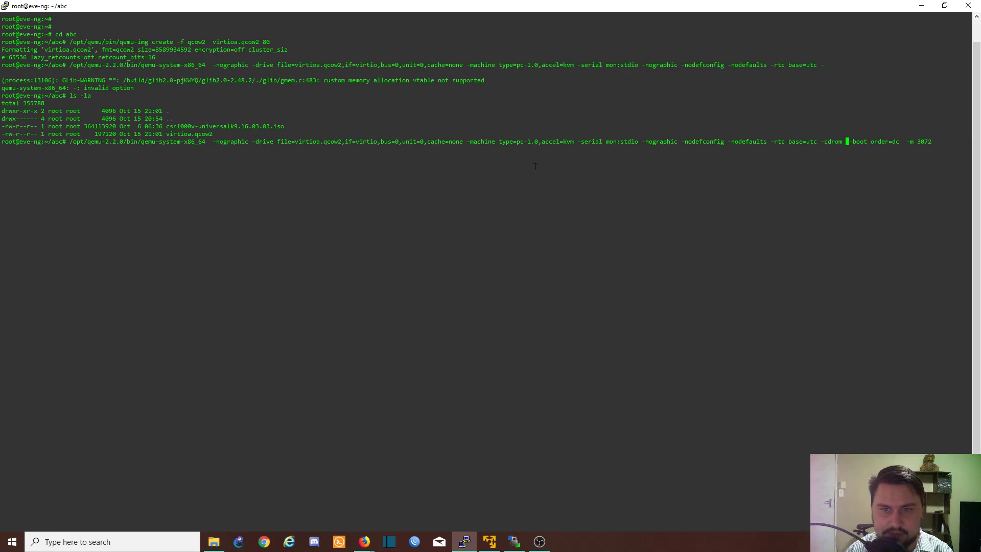
double_click(223, 126)
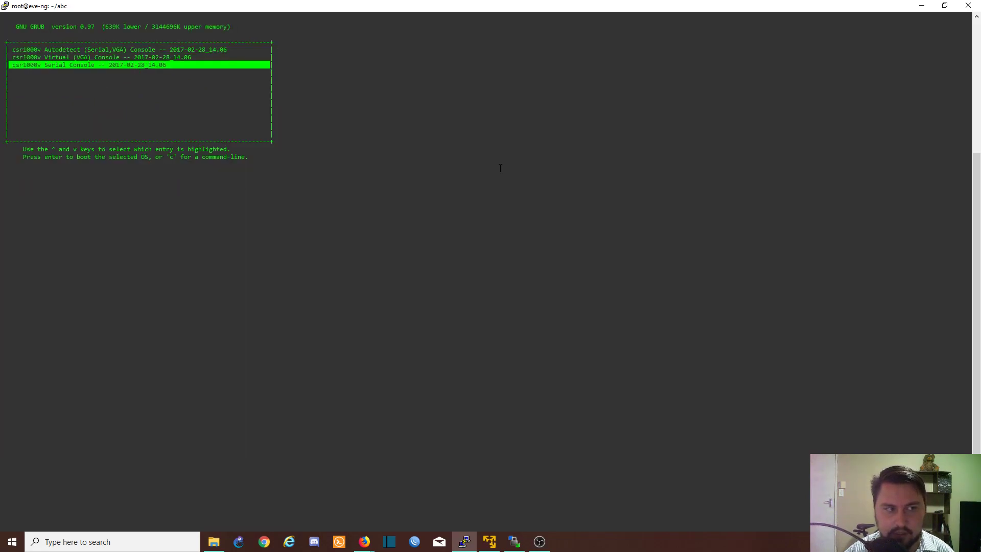
Boot the 'csr1000v Serial Console' entry from the GRUB menu
key(up)
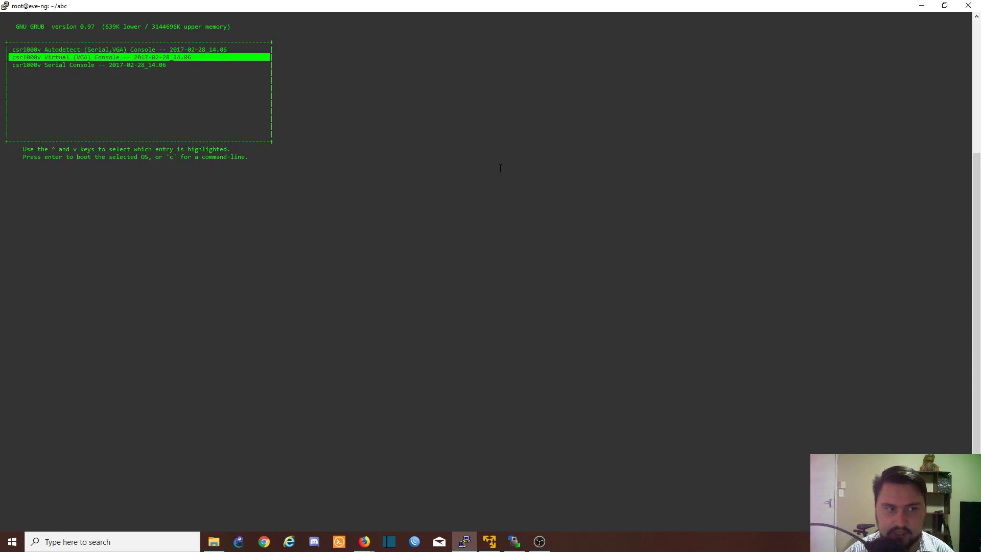
key(Up)
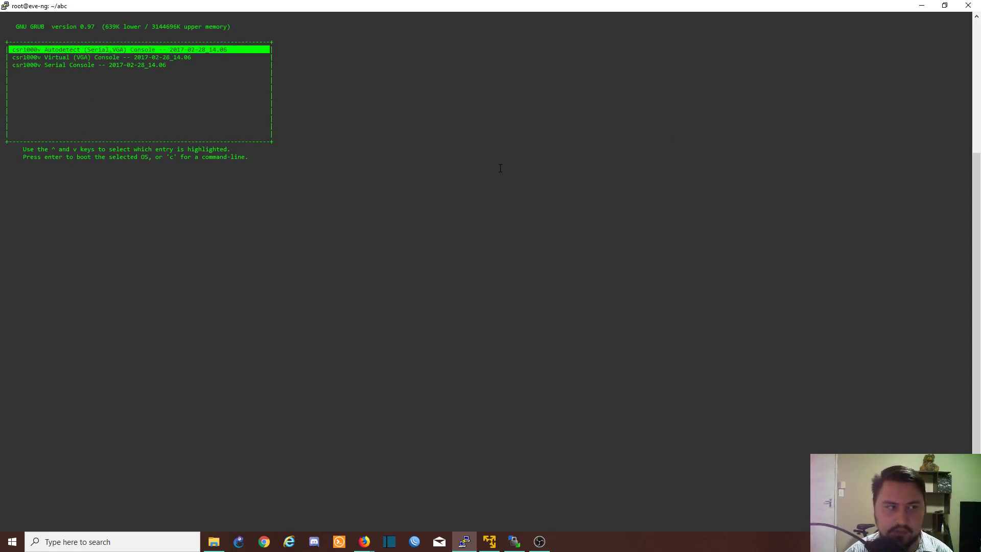
key(Down)
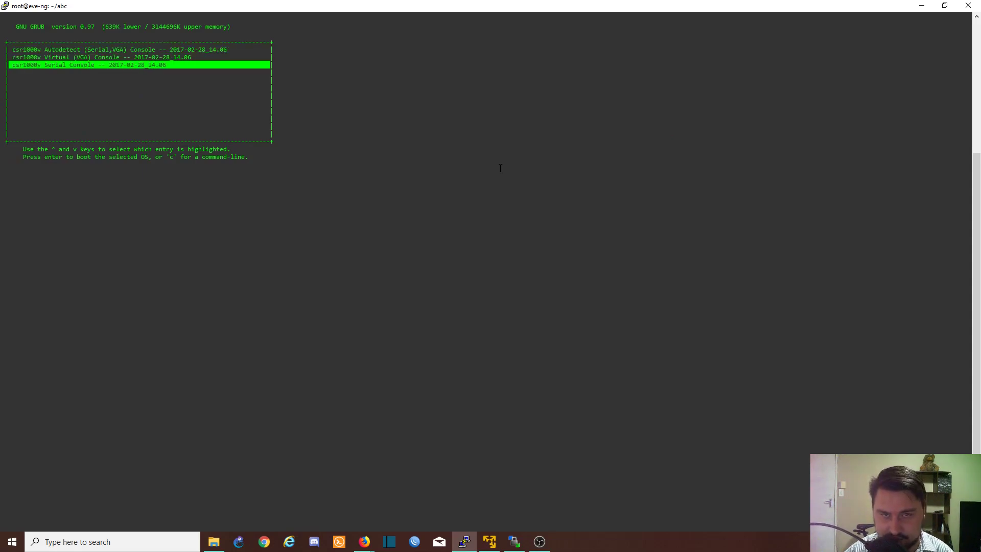
key(Return)
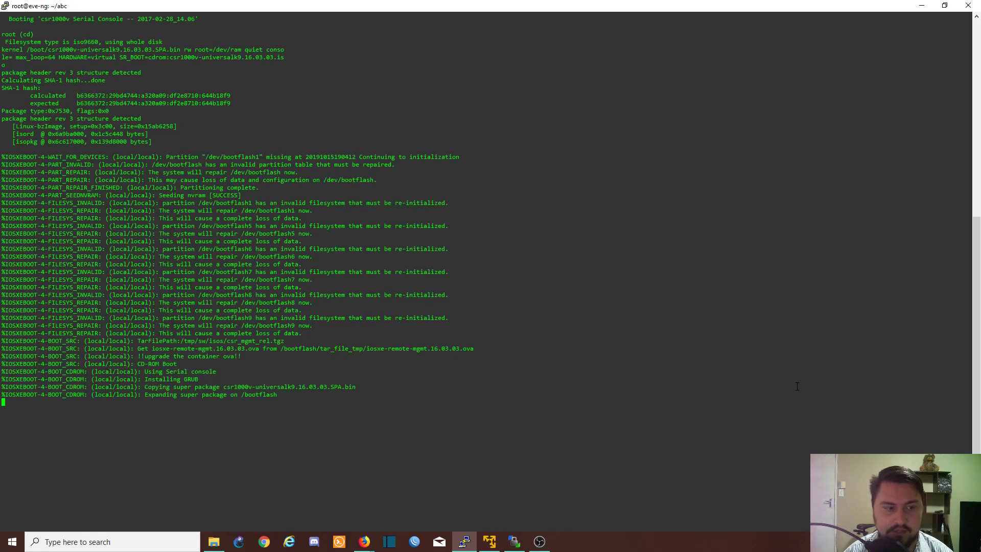
mouse_move(674, 316)
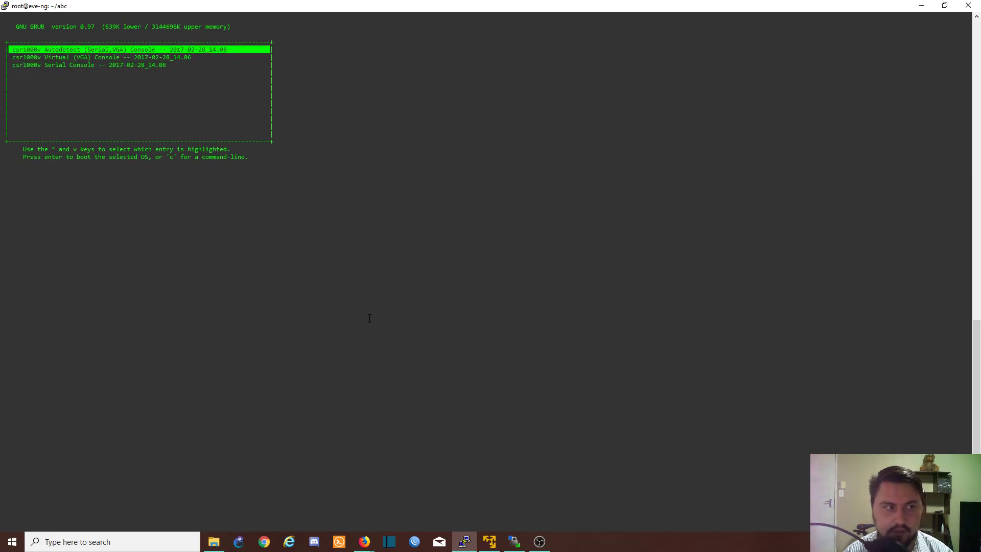
After install and reboot, highlight Serial Console in GRUB and drop to its command line
key(Down)
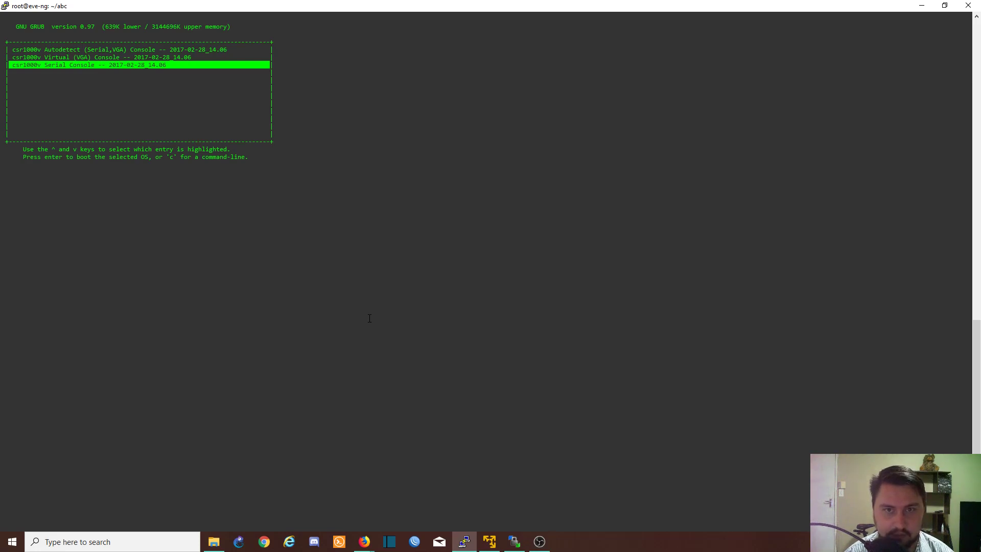
key(c)
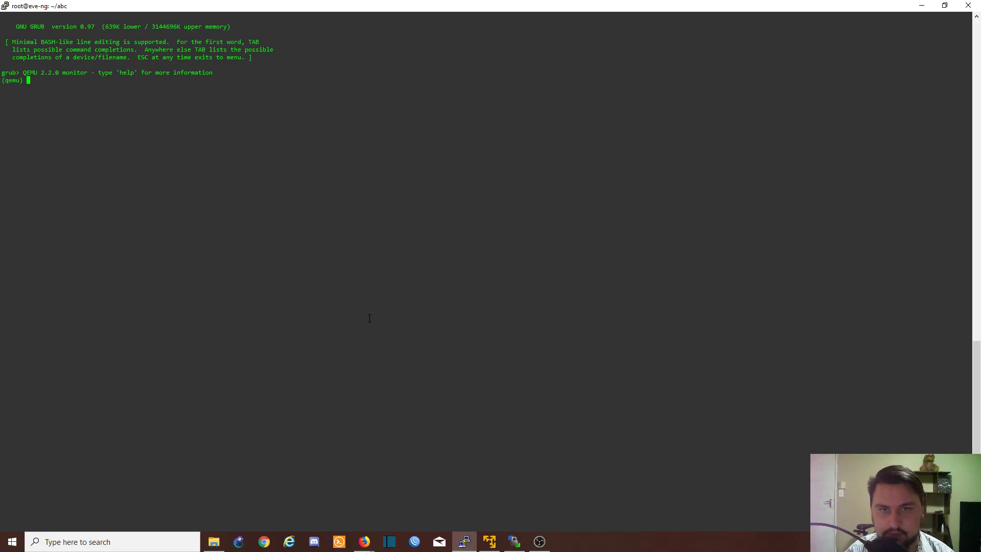
Enter quit at the QEMU monitor to stop the VM
text(quit)
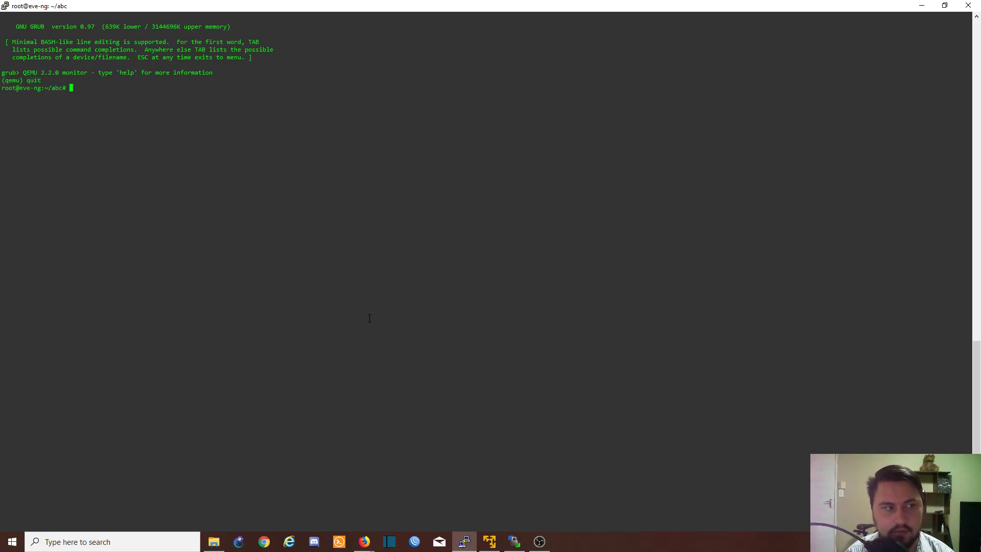
key(Return)
text(mkdir  /opt/unetlab/addons/qemu/csr1000v-universalk9.03.17.04.S.156-1.S4-st)
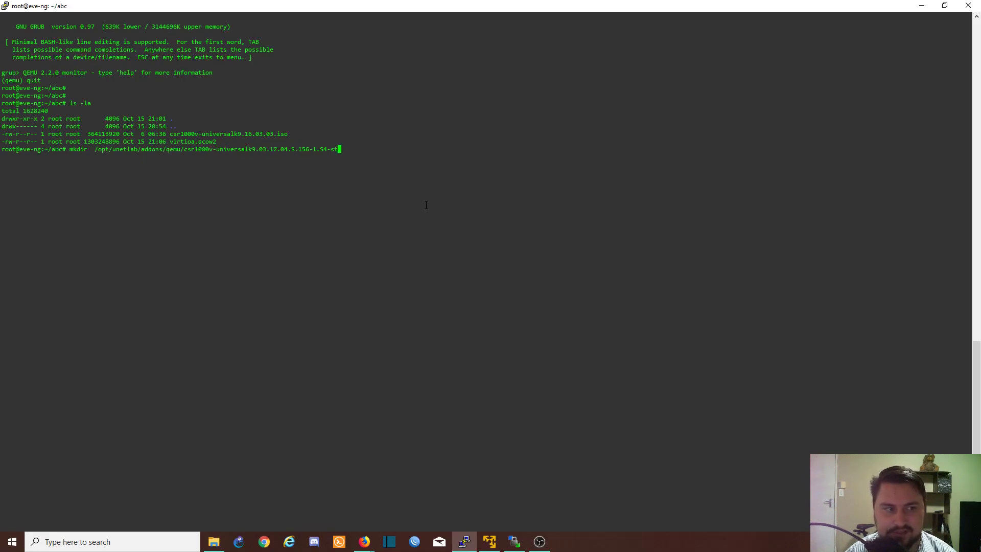
Create /opt/unetlab/addons/qemu/csr1000v-universalk9.16.03.03 and move virtioa.qcow2 into it
key(backspace)
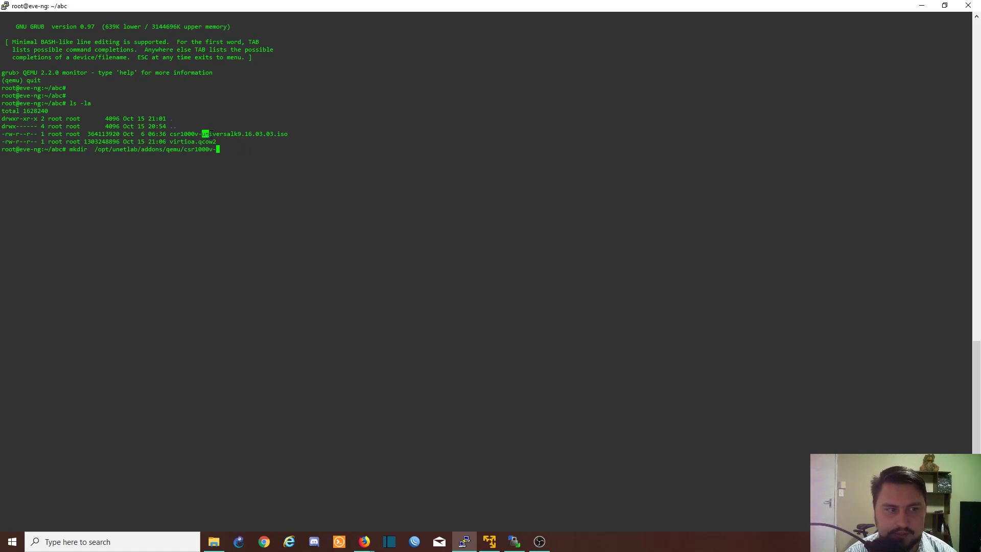
text(universalk9.16.03.03)
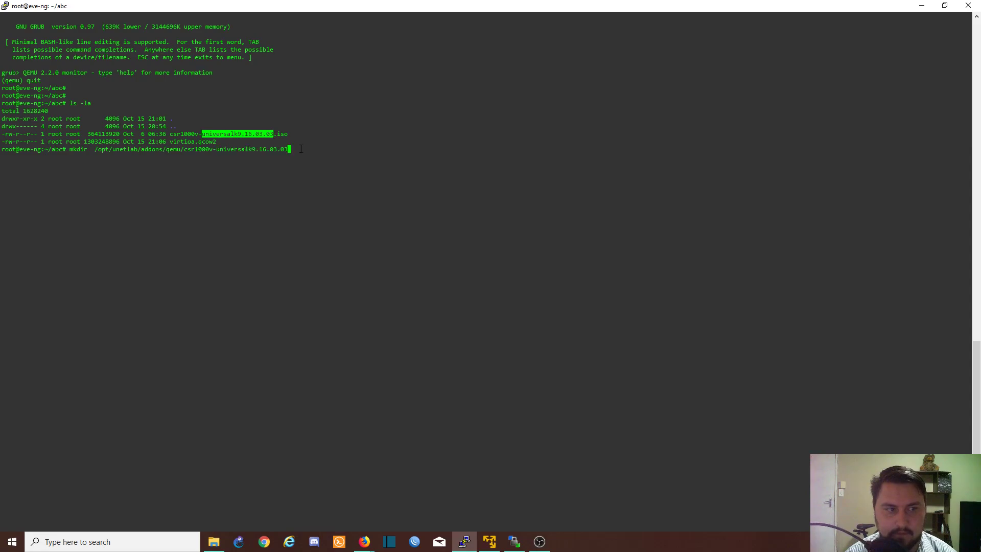
mouse_move(356, 173)
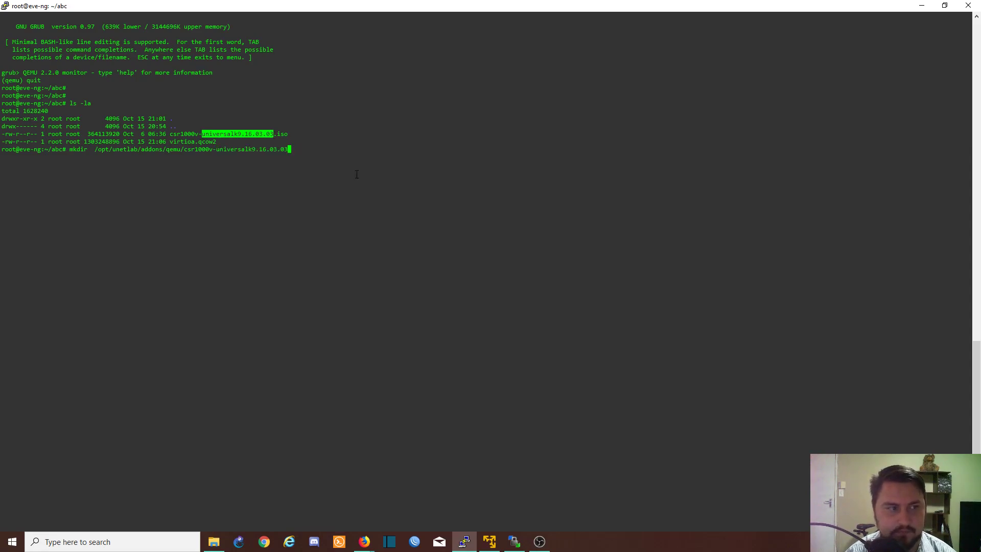
key(Return)
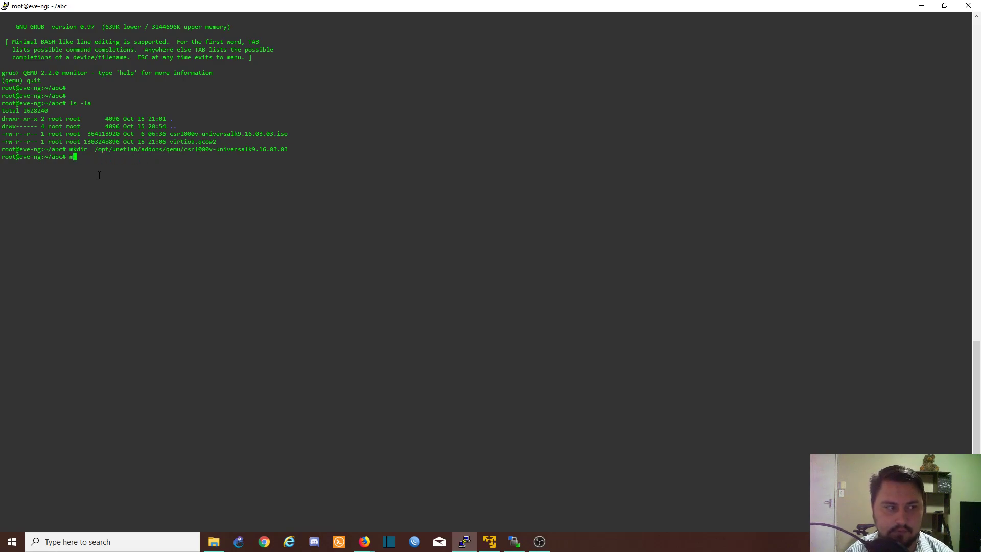
text(mv virtioa.qcow2)
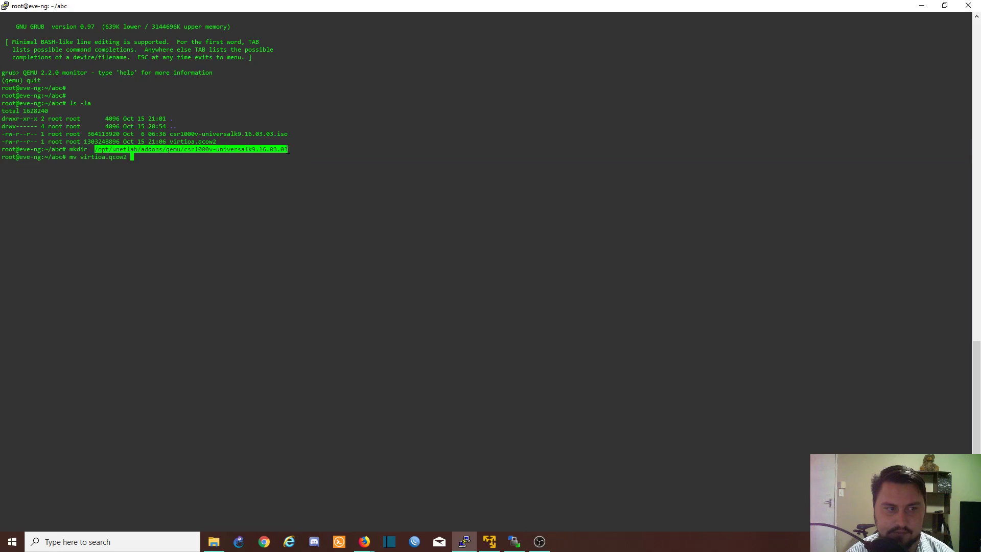
key(Return)
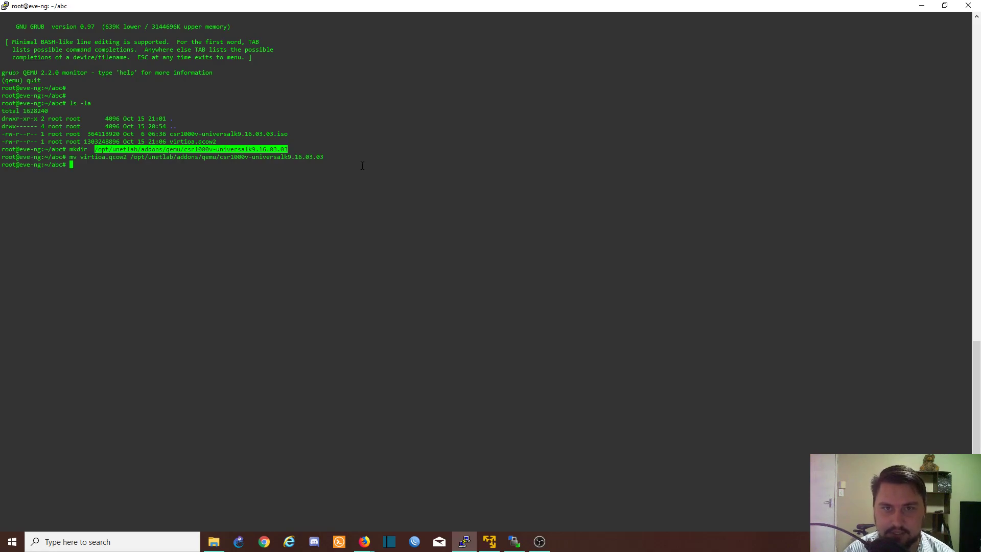
mouse_move(393, 172)
text(cd)
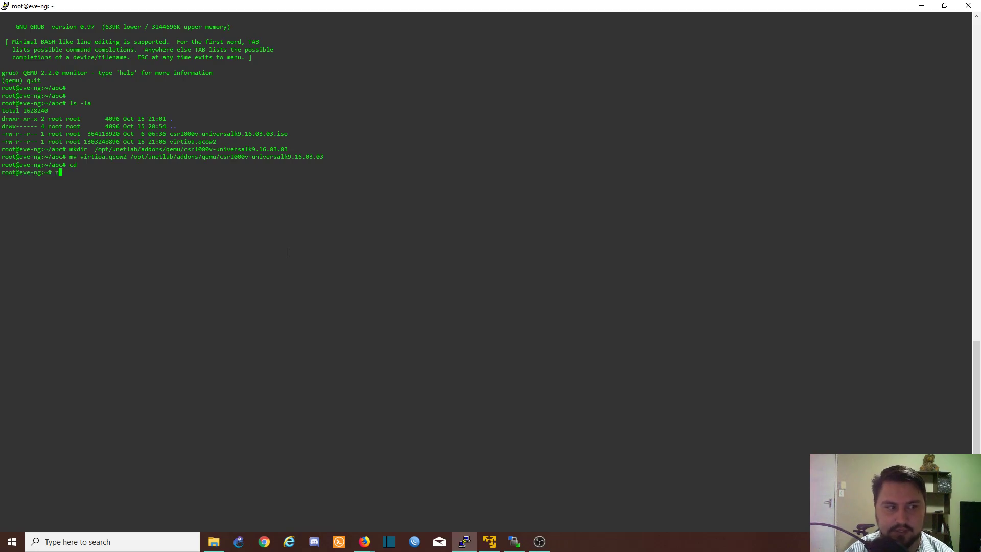
Delete the abc folder with rm -rf and run unl_wrapper -a fixpermissions
text(m -rf a)
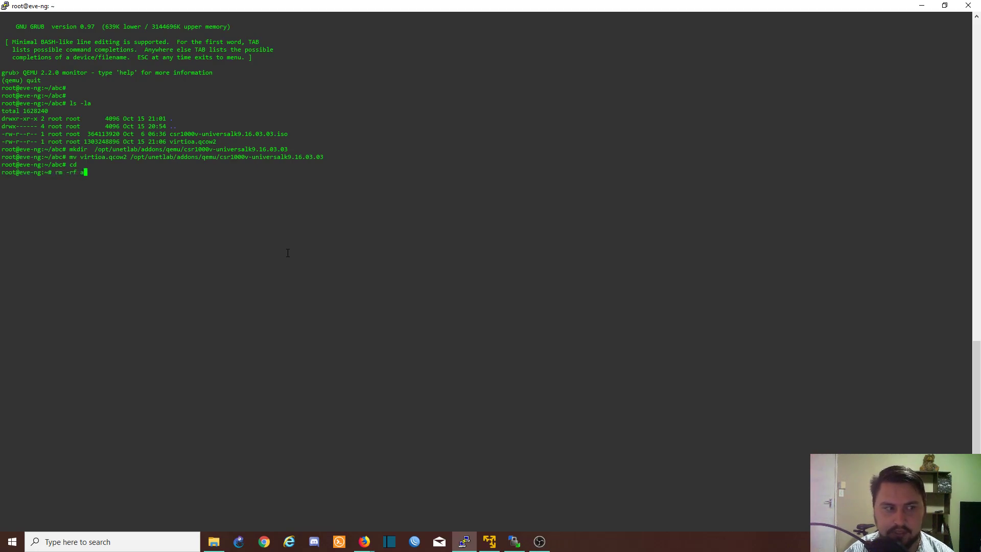
key(Return)
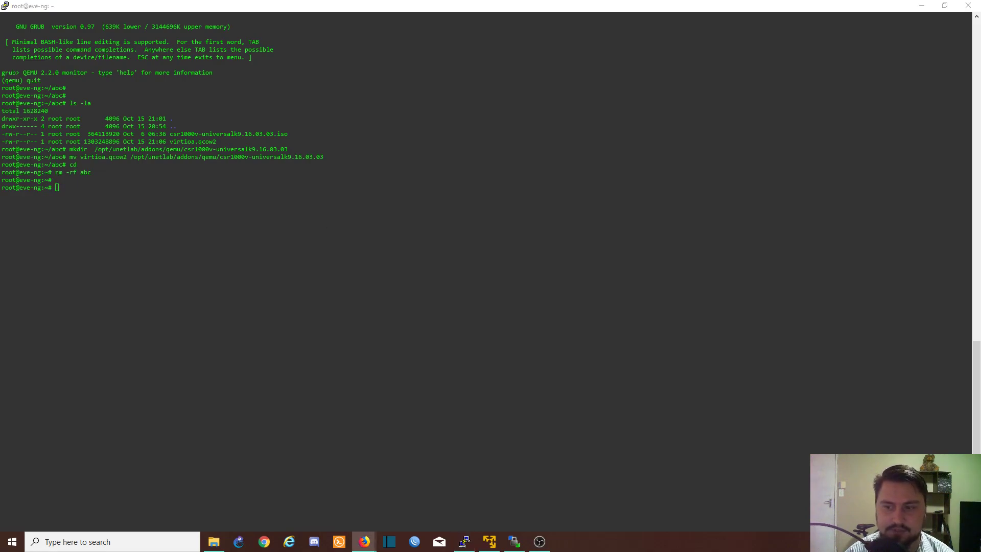
text(/opt/unetlab/wrappers/unl_wrapper -a fixpermissions)
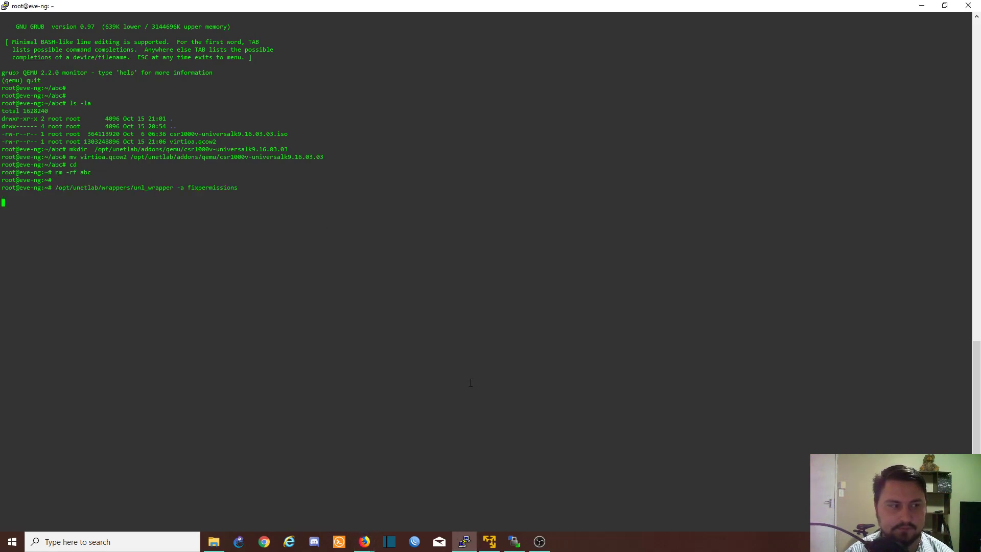
key(Return)
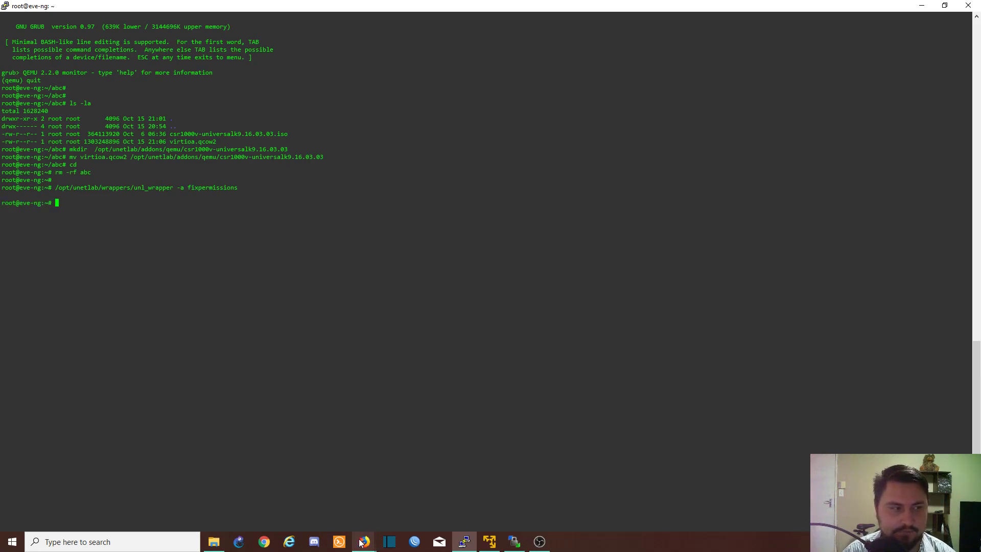
Add two Cisco CSR 1000V nodes (CSR9, CSR10) with 3072 MB RAM and 8 Ethernets
click(363, 542)
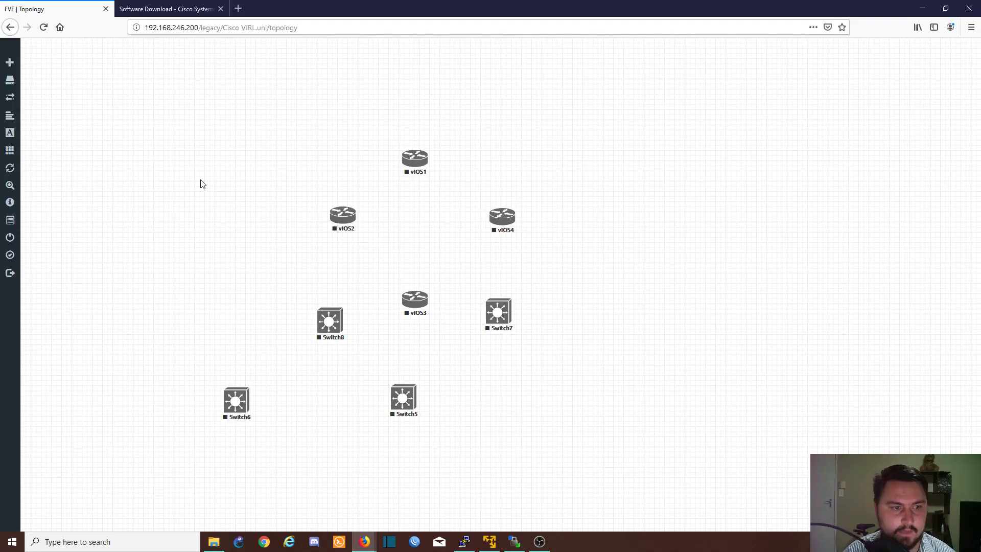
mouse_move(236, 209)
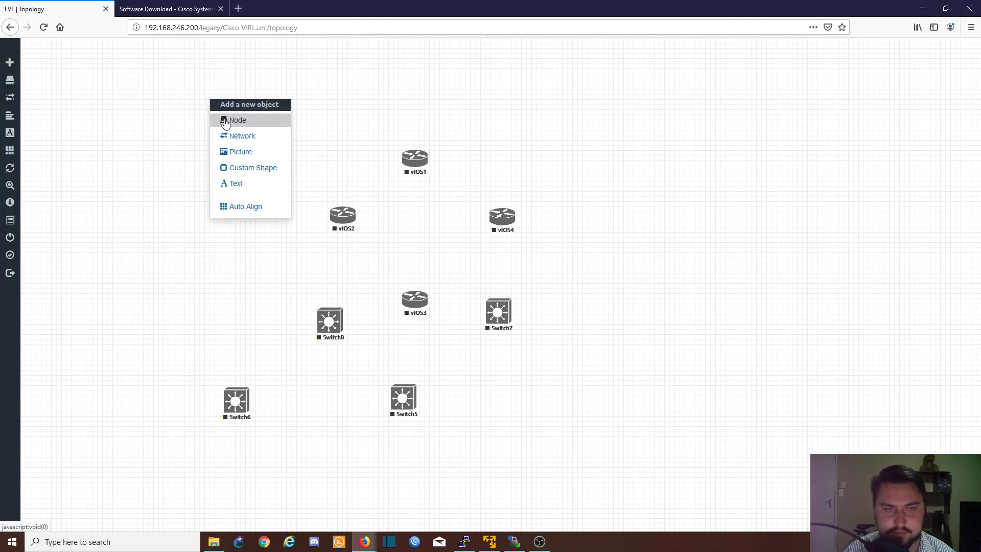
click(237, 120)
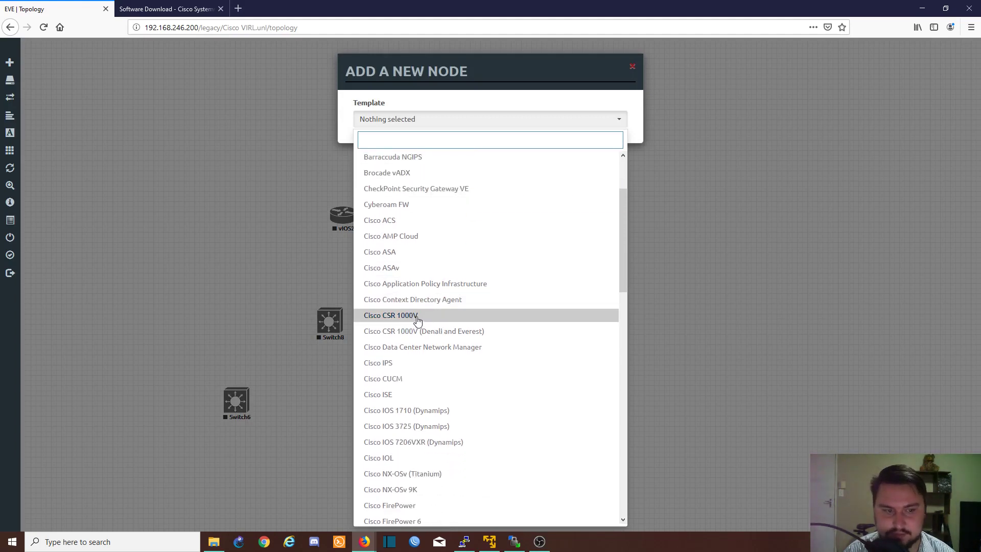
click(391, 315)
text(8)
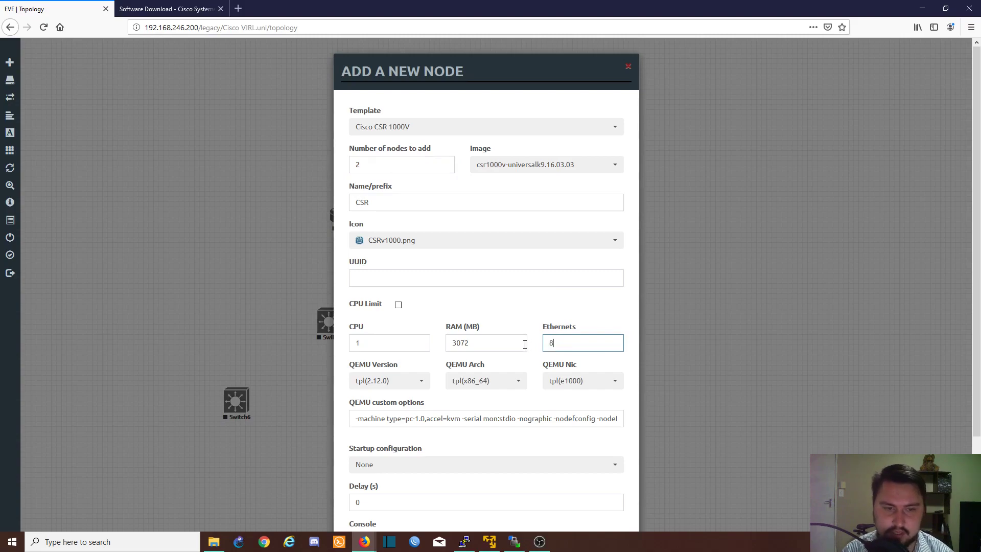
scroll(down, 3)
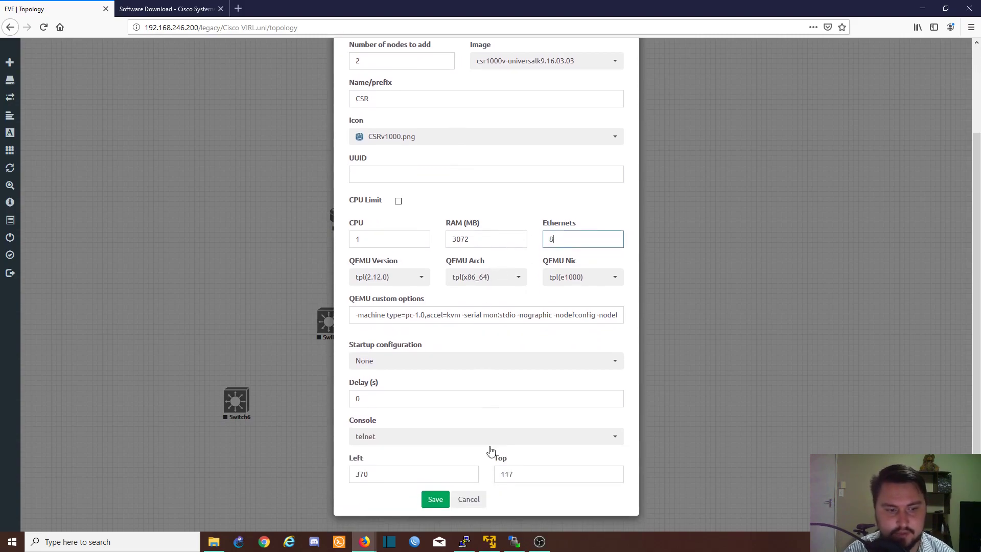
mouse_move(435, 499)
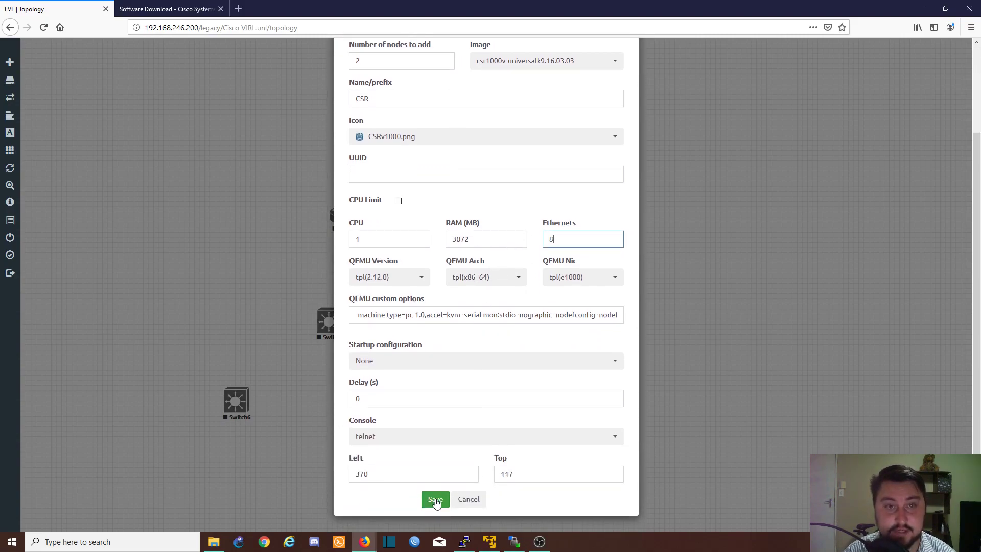
click(434, 499)
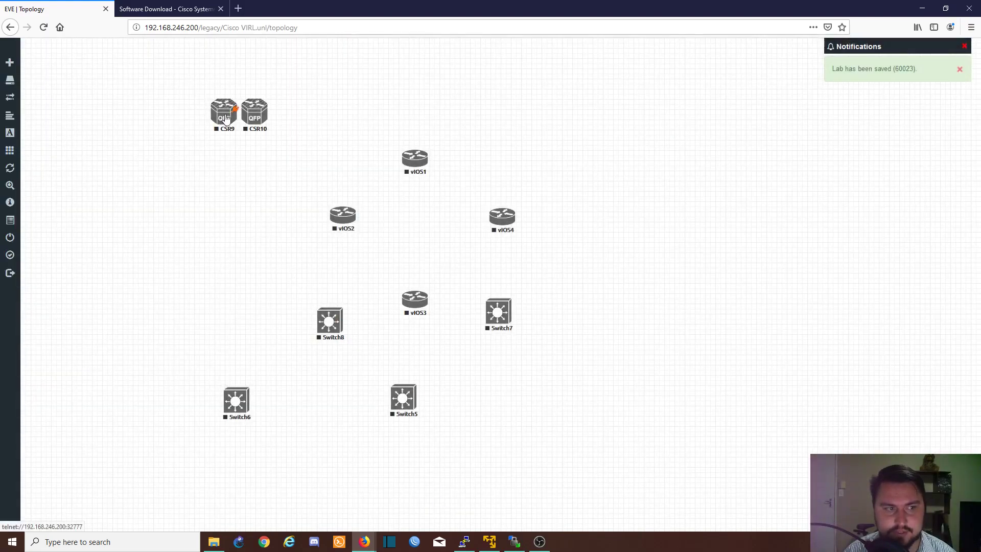
Start the selected CSR9 and CSR10 nodes and dismiss the lab-saved notification
right_click(224, 112)
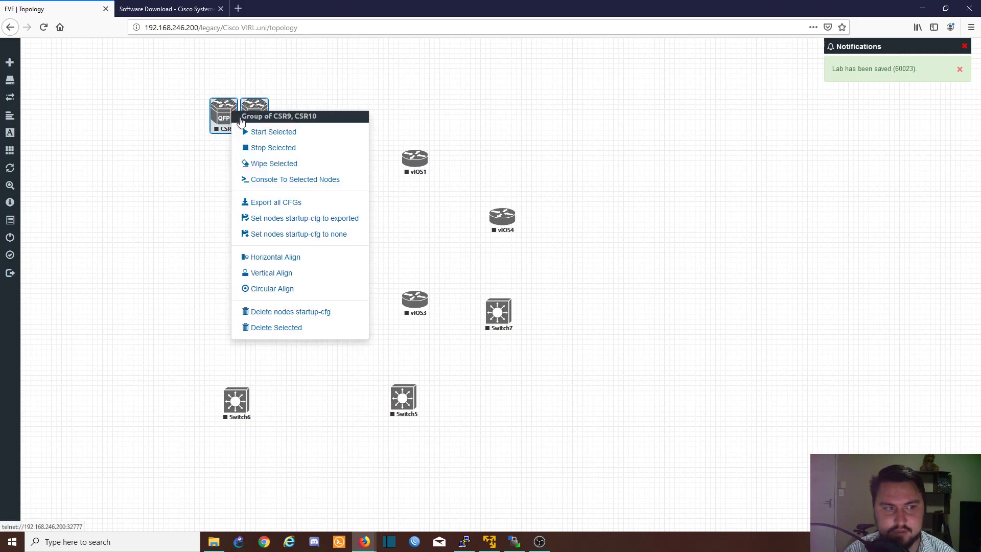
click(274, 132)
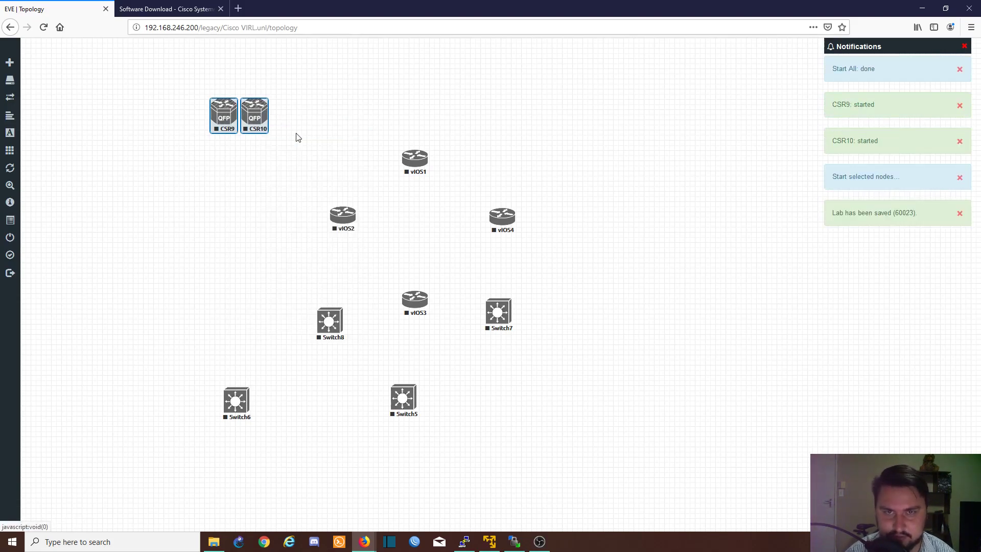
click(960, 213)
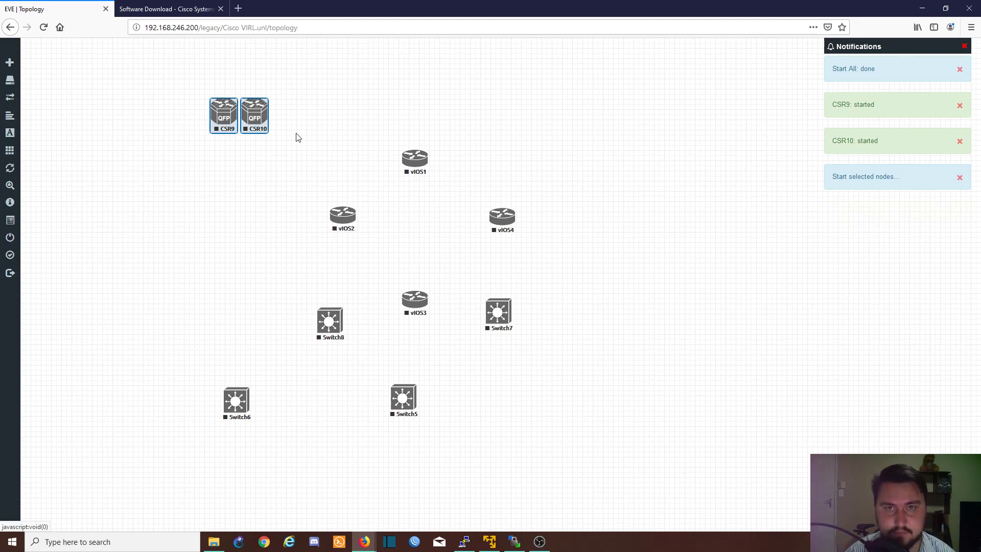